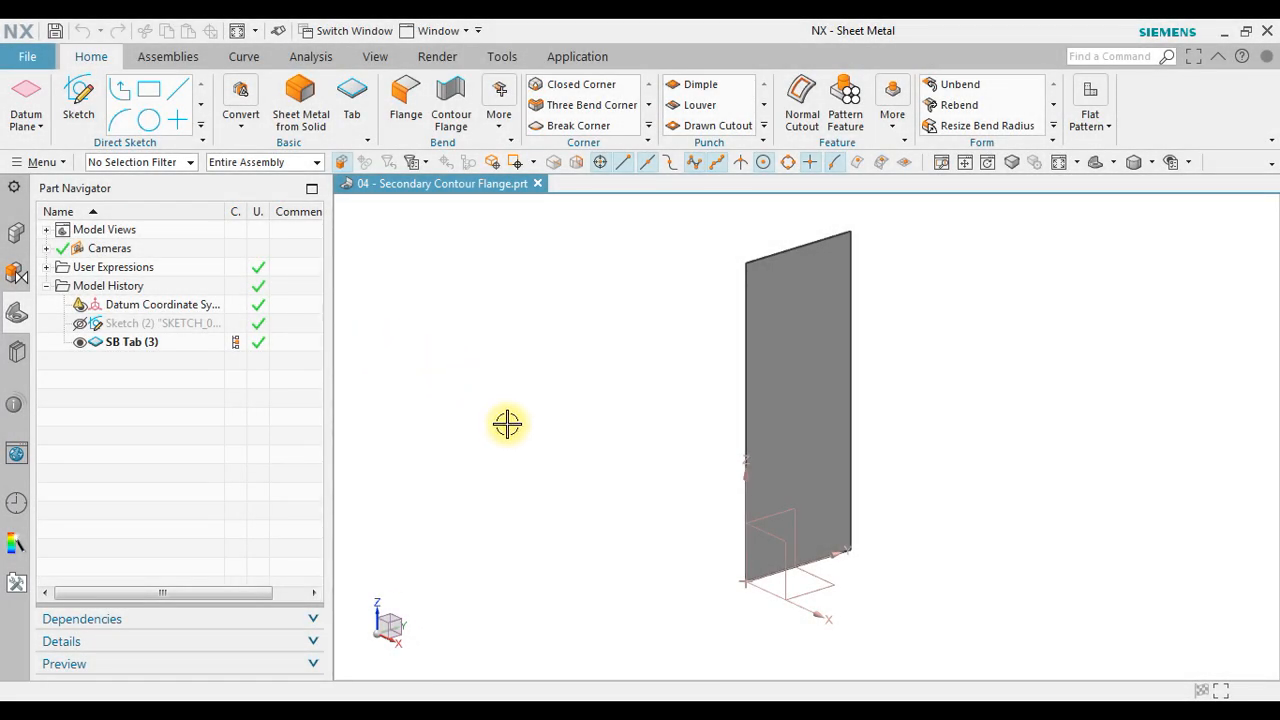
mouse_move(176, 342)
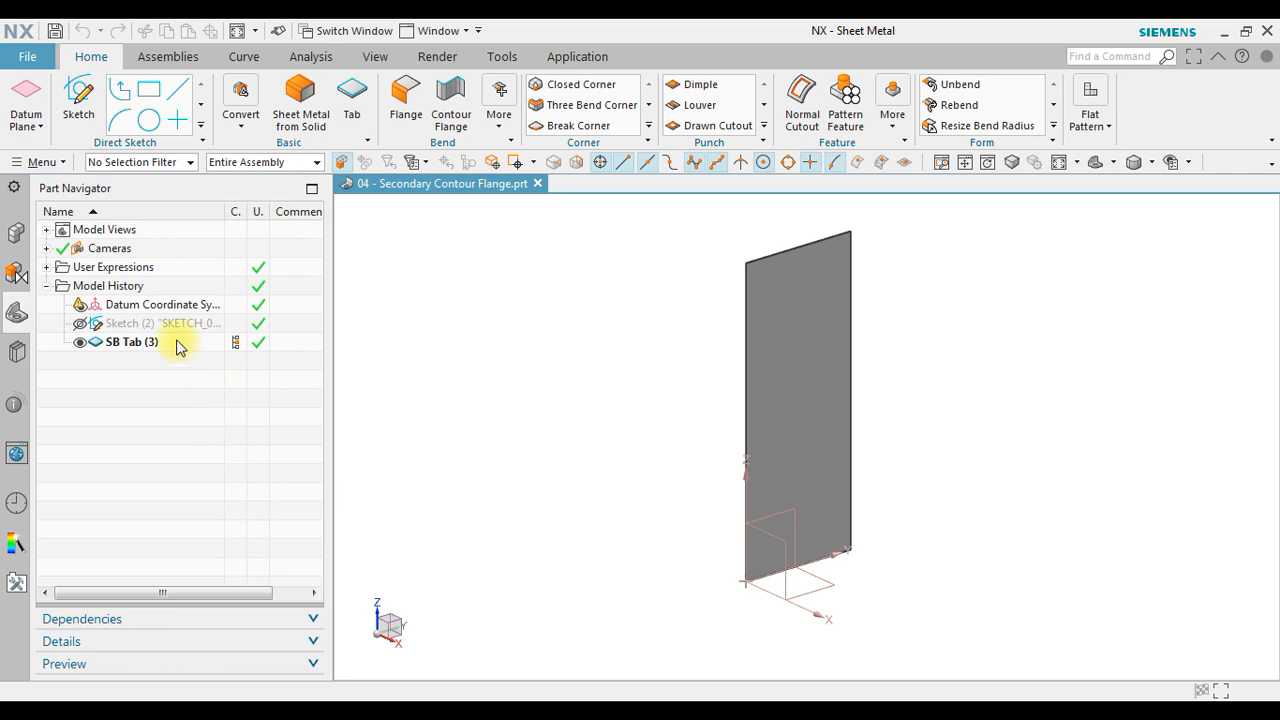
Step: Check the sheet metal default material thickness in Preferences, then start a Contour Flange
left_click(131, 341)
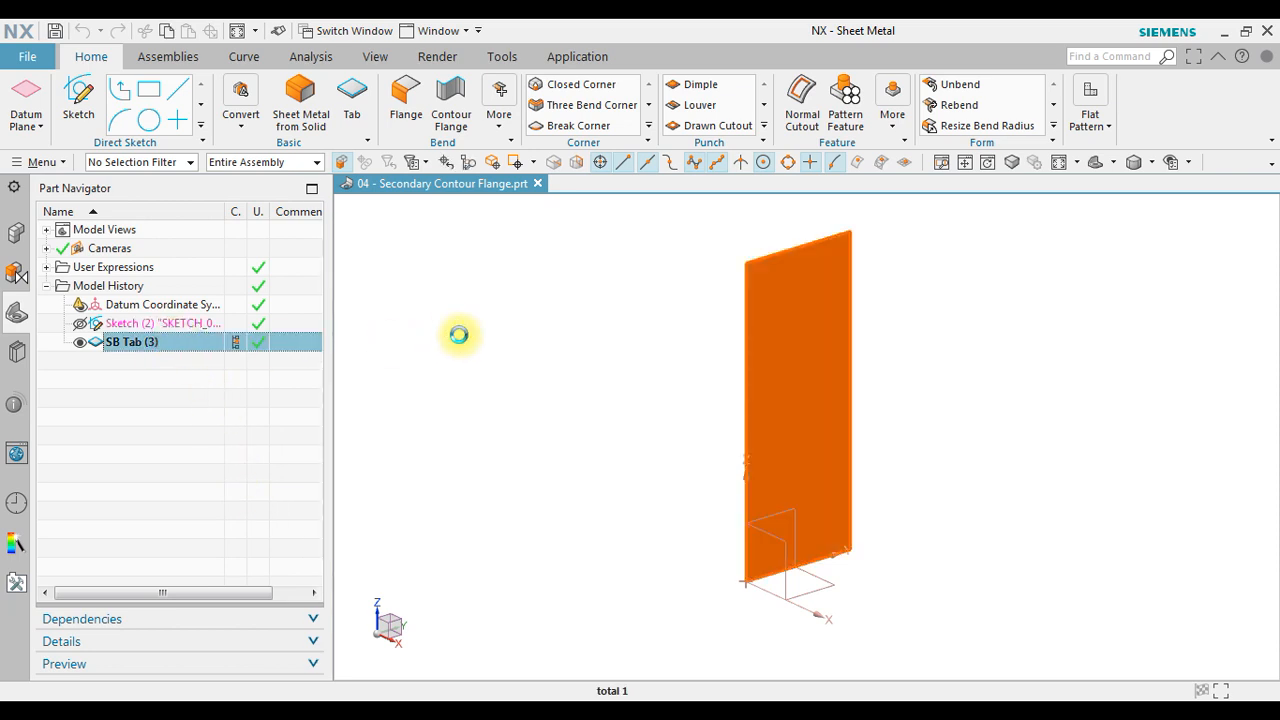
left_click_drag(460, 335, 772, 362)
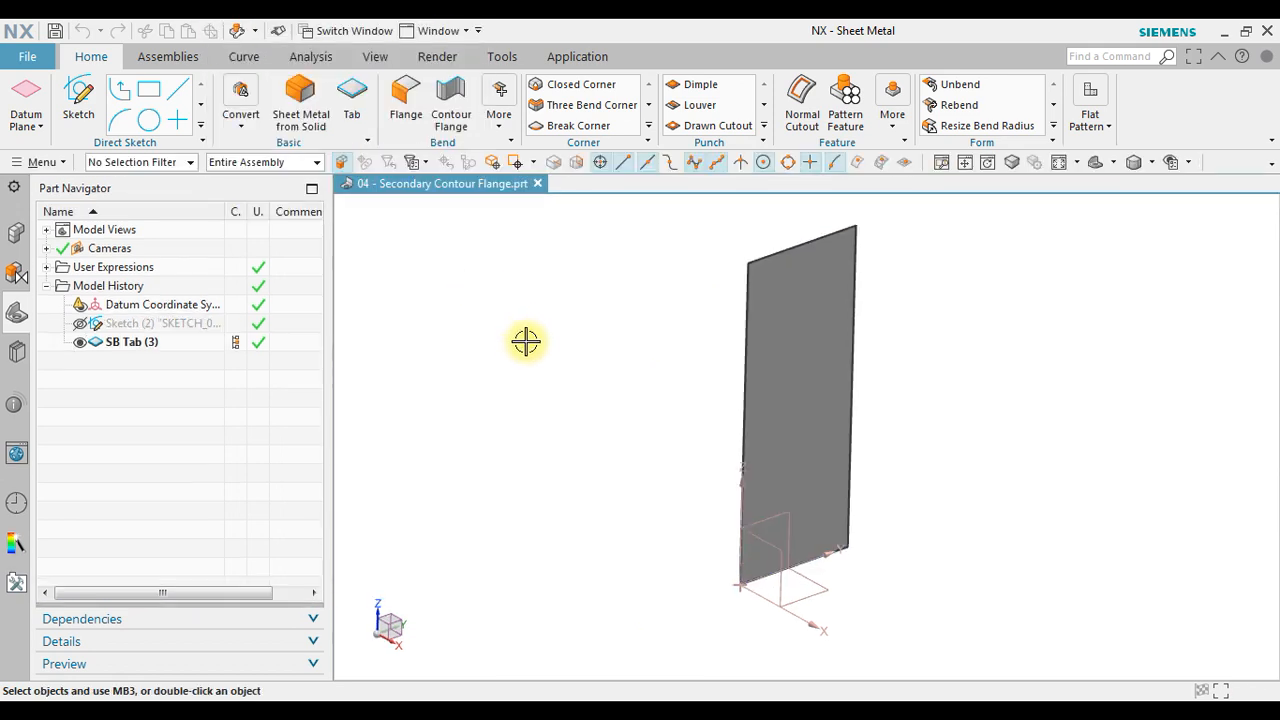
left_click(43, 162)
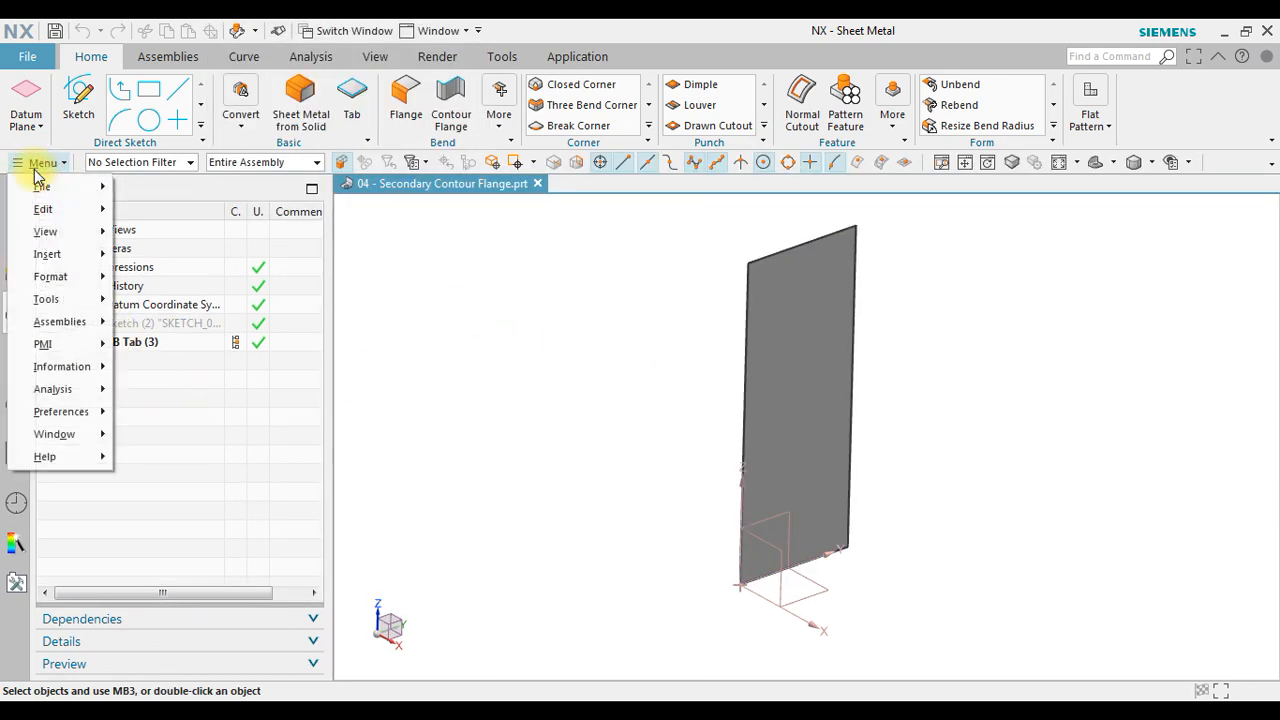
left_click(61, 411)
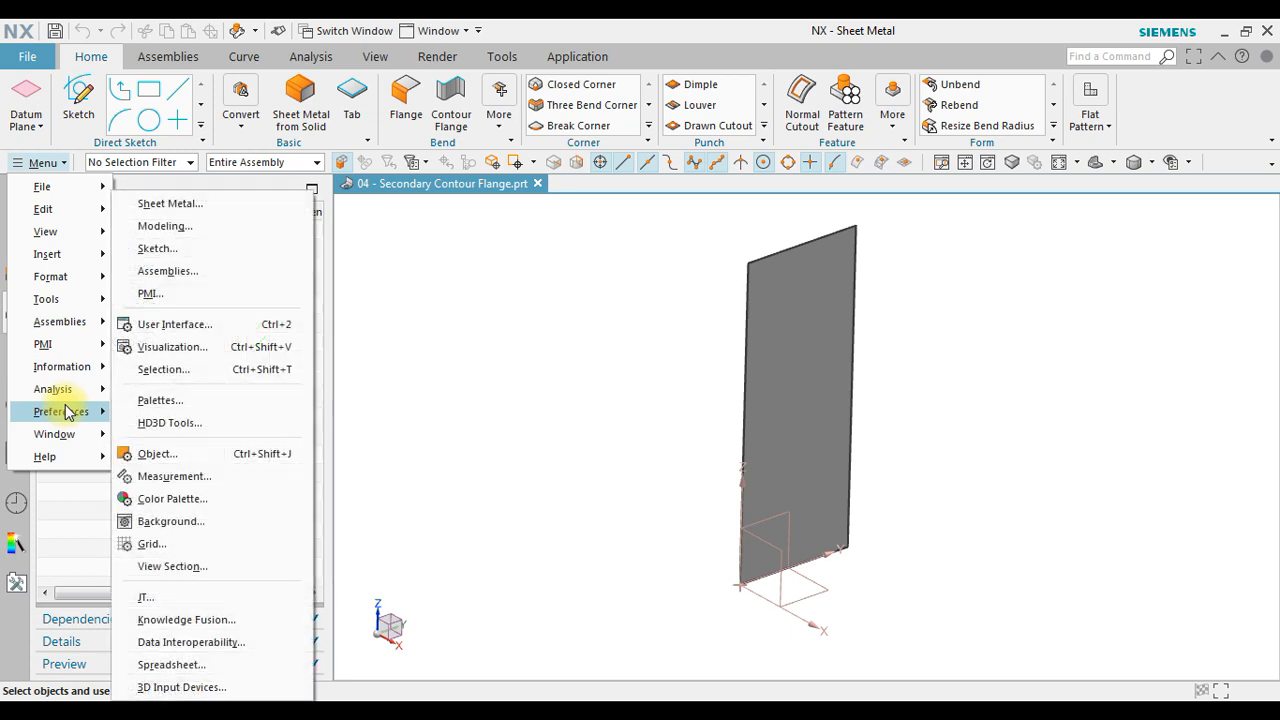
mouse_move(165, 225)
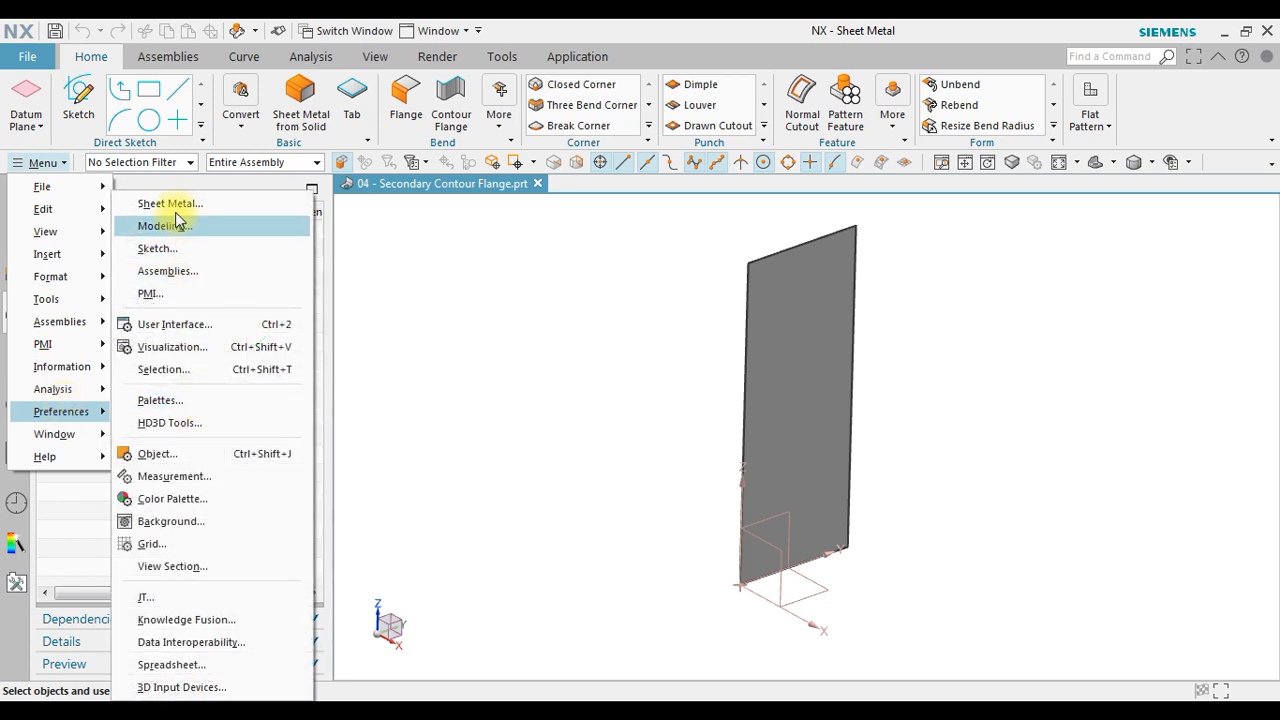
left_click(169, 203)
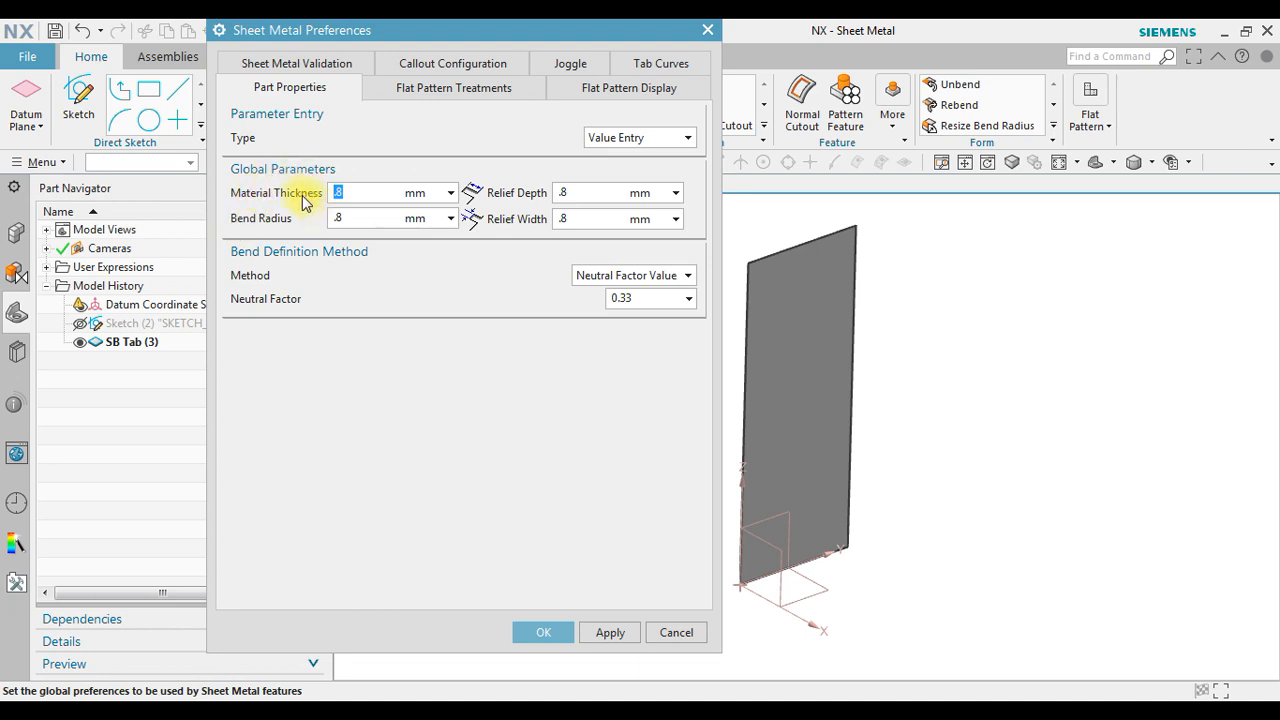
left_click(350, 192)
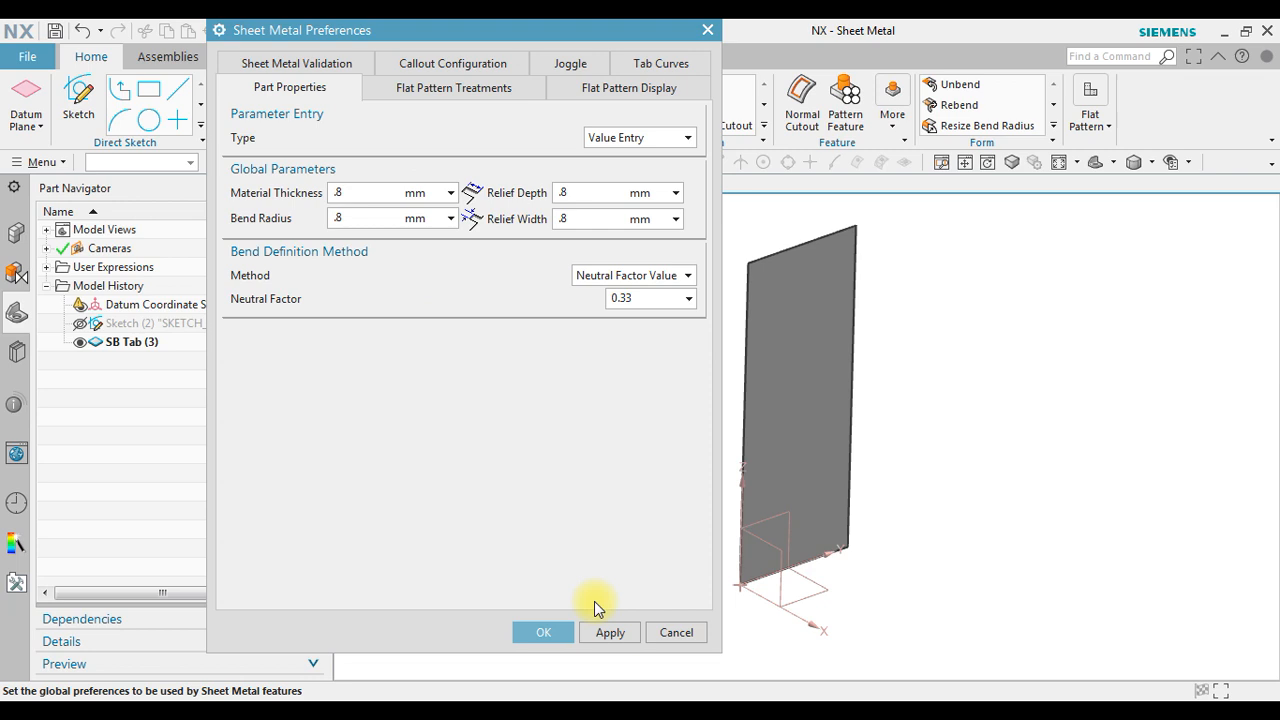
left_click(542, 632)
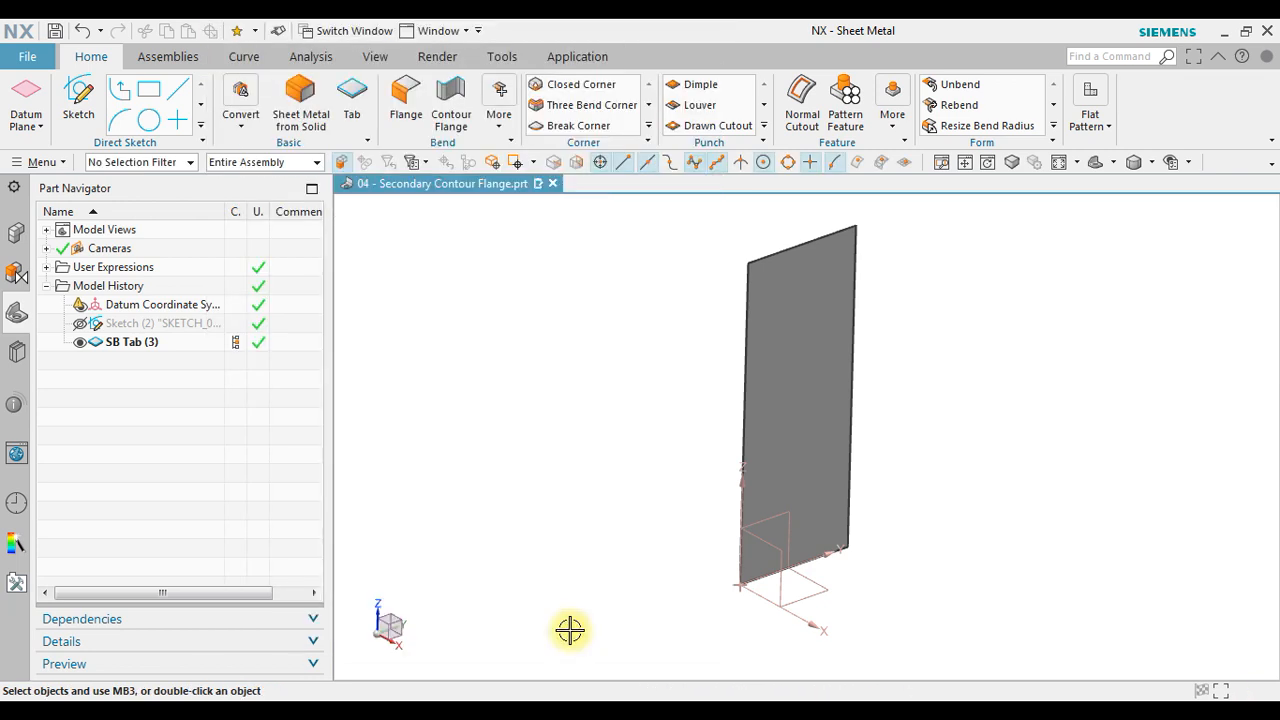
mouse_move(598, 461)
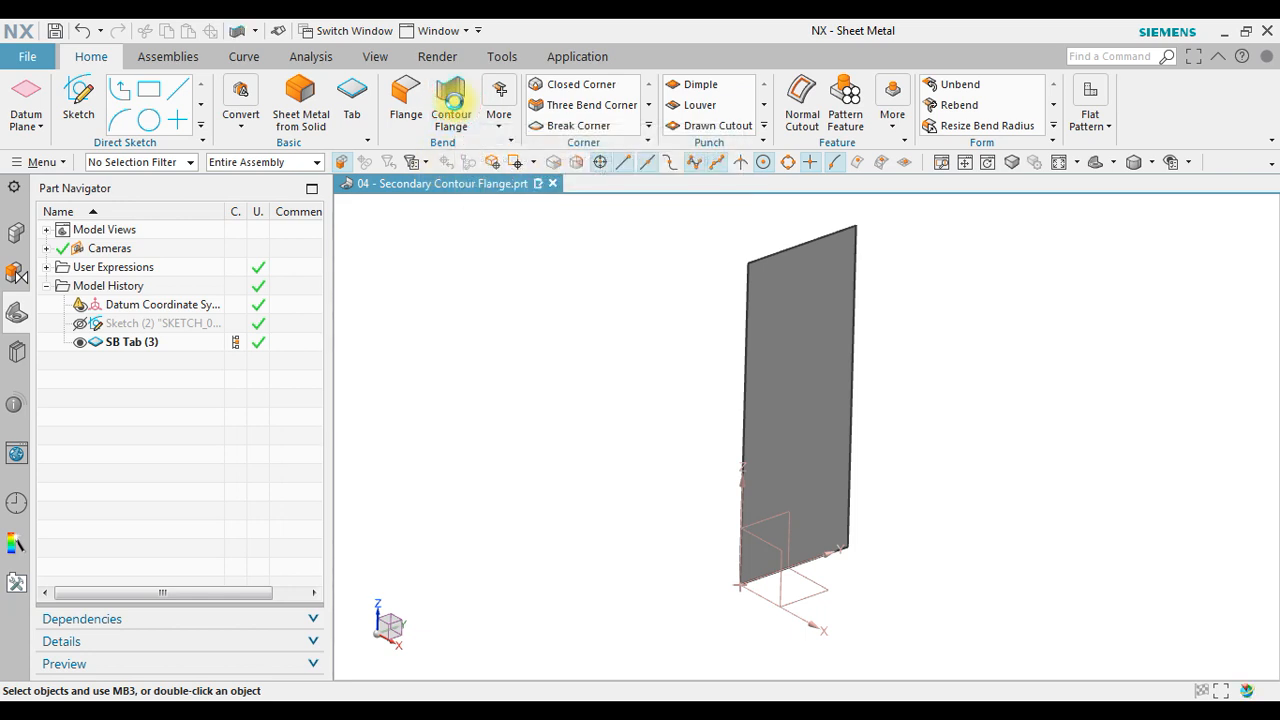
left_click(451, 90)
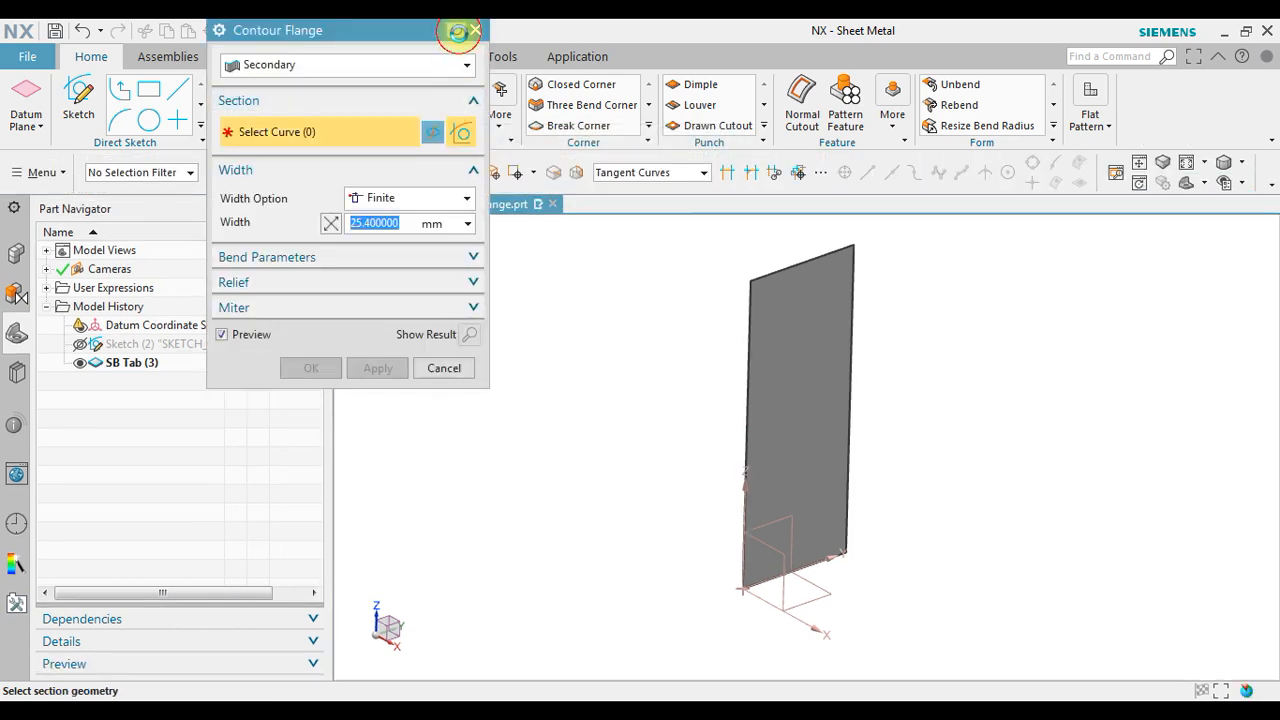
mouse_move(451, 33)
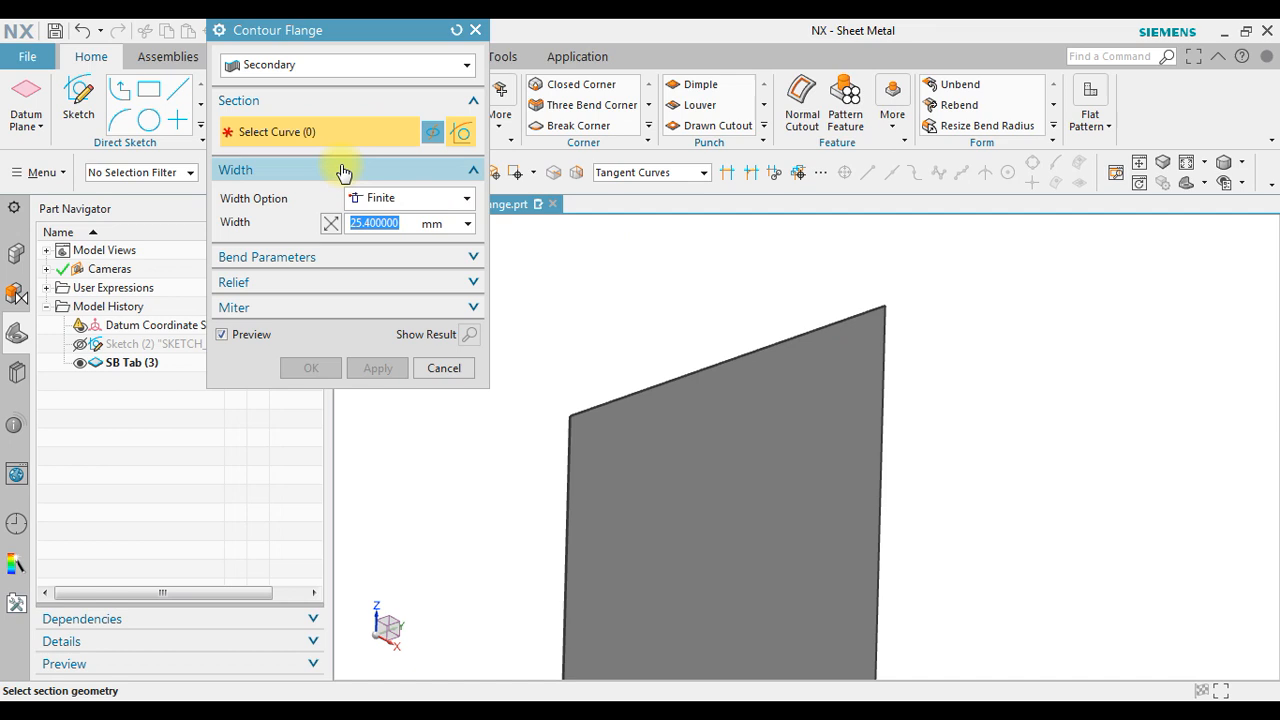
mouse_move(886, 289)
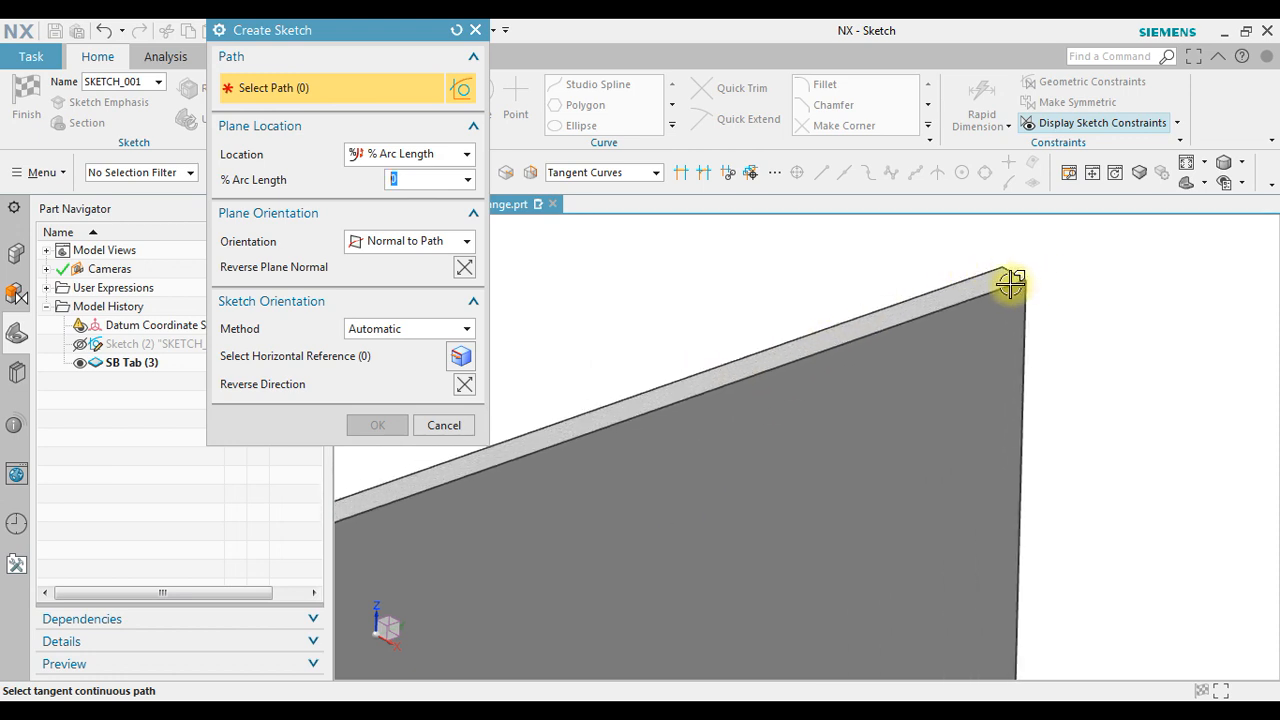
mouse_move(1006, 288)
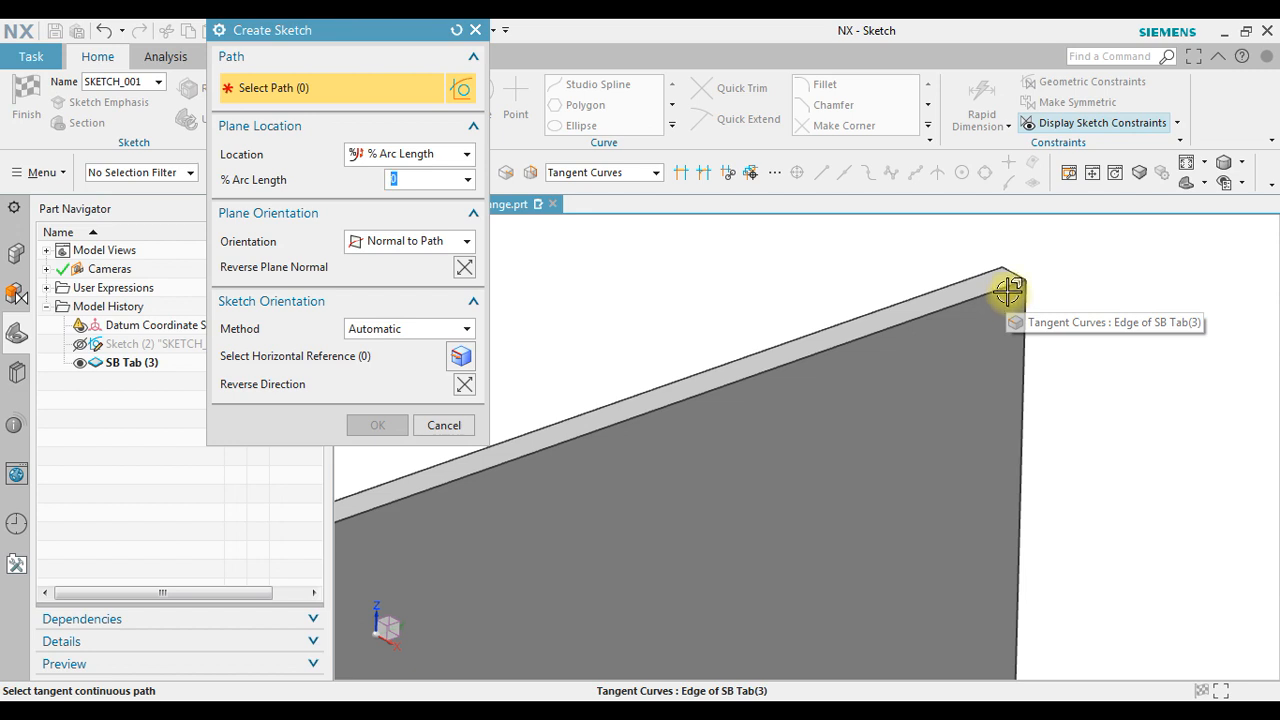
Step: Place the sketch plane on the tab's top edge at 0% arc length, keeping the original normal
left_click(1008, 291)
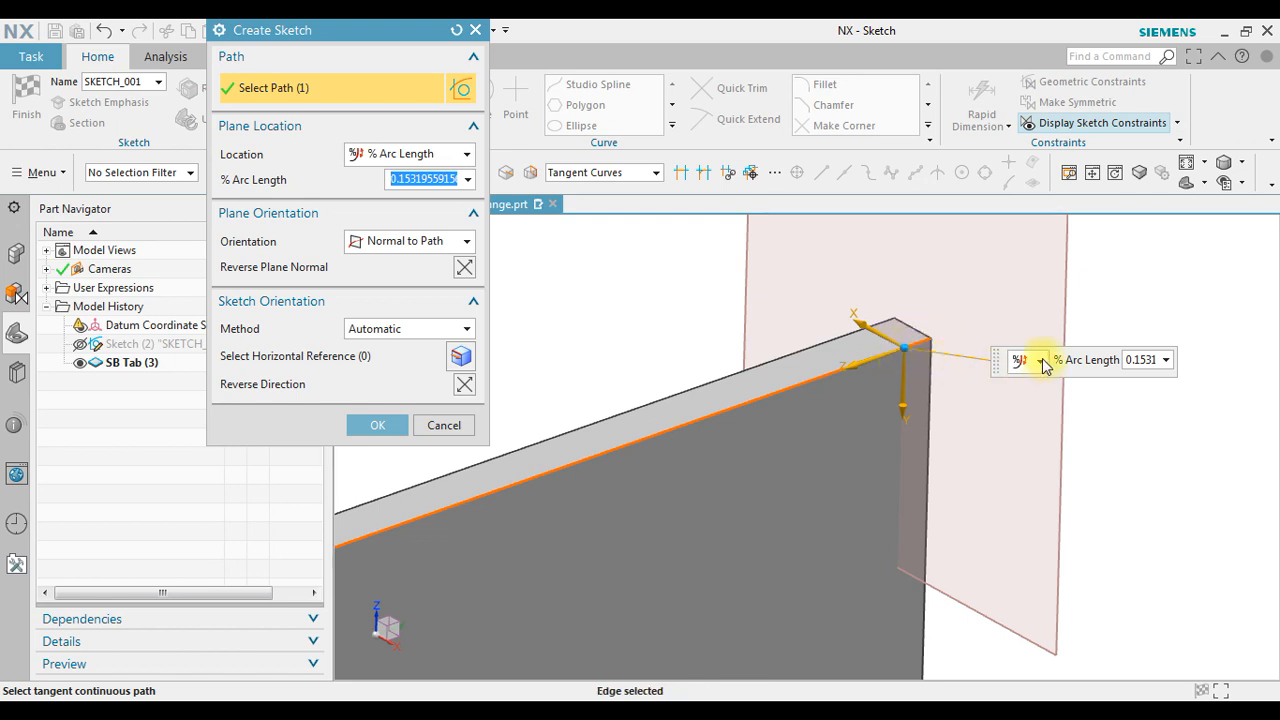
left_click(1042, 360)
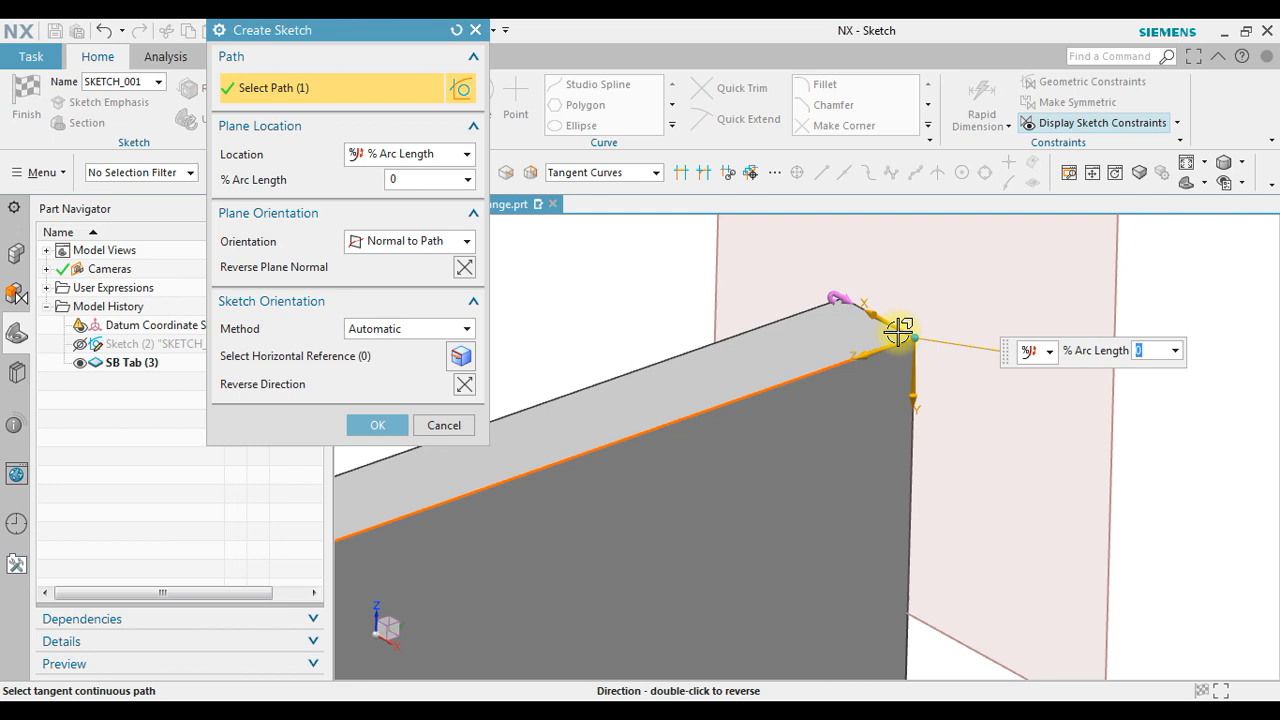
mouse_move(898, 332)
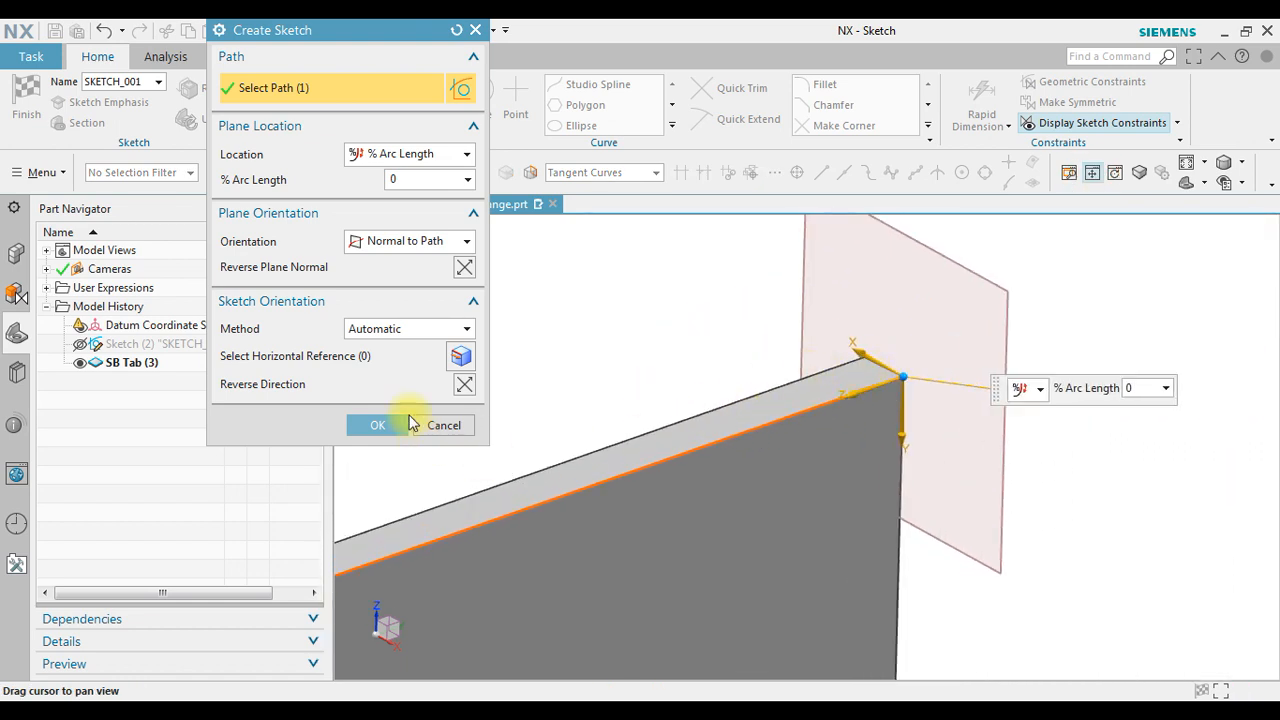
left_click(463, 268)
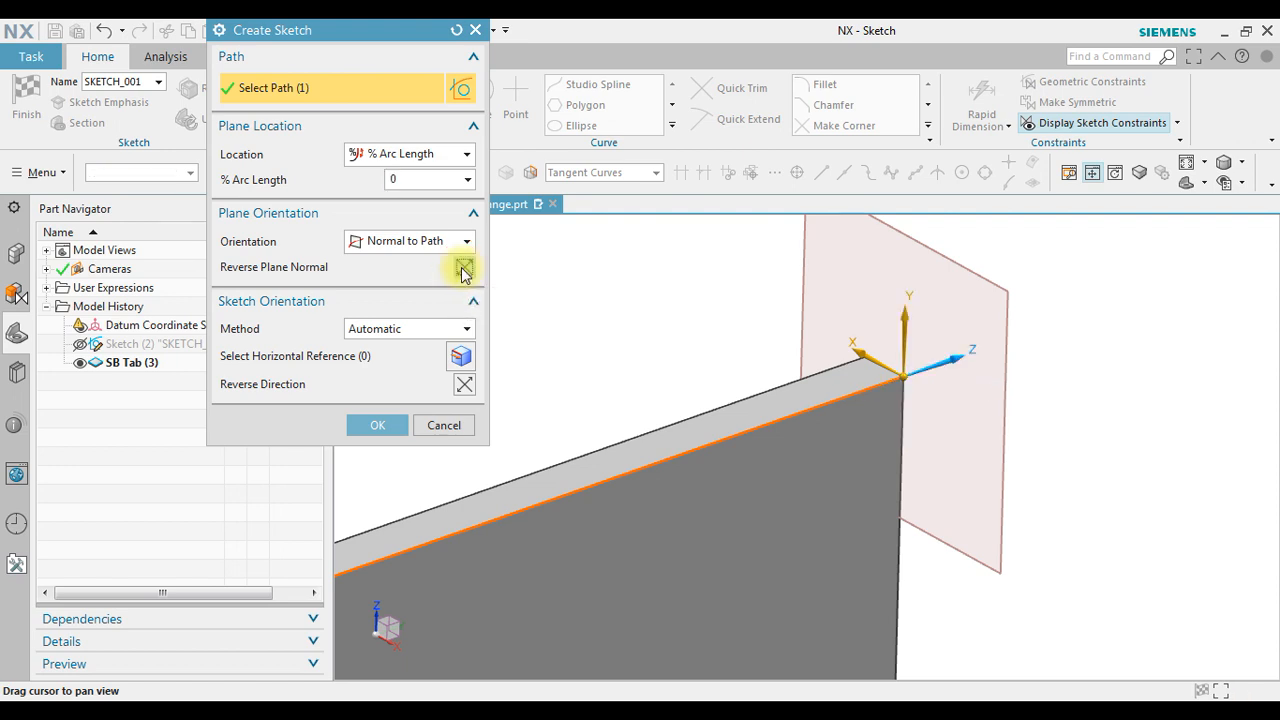
left_click(463, 272)
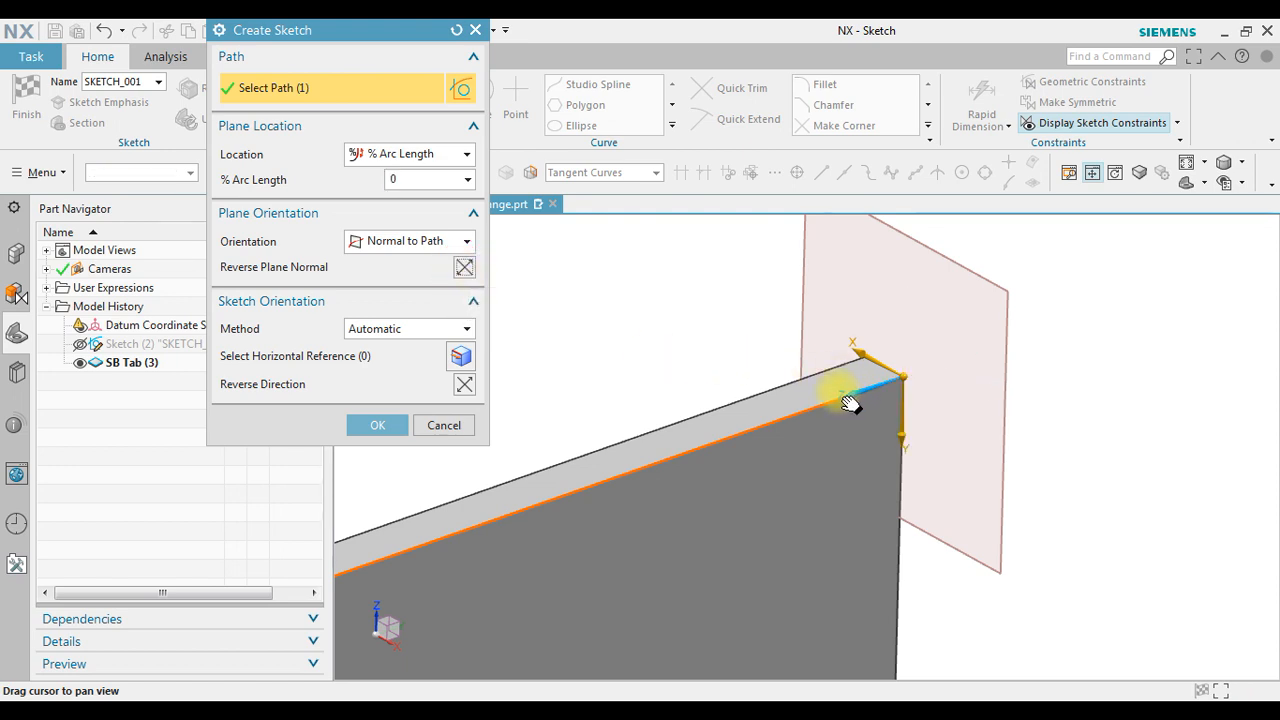
mouse_move(880, 420)
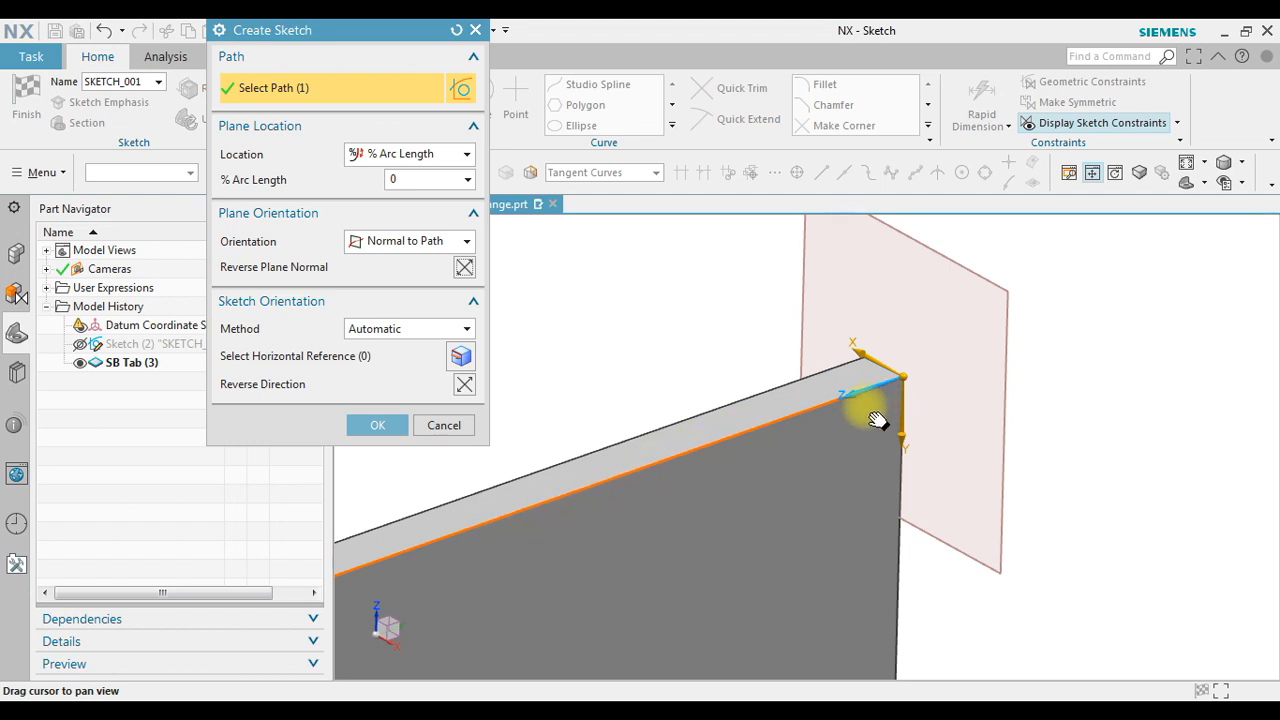
mouse_move(842, 438)
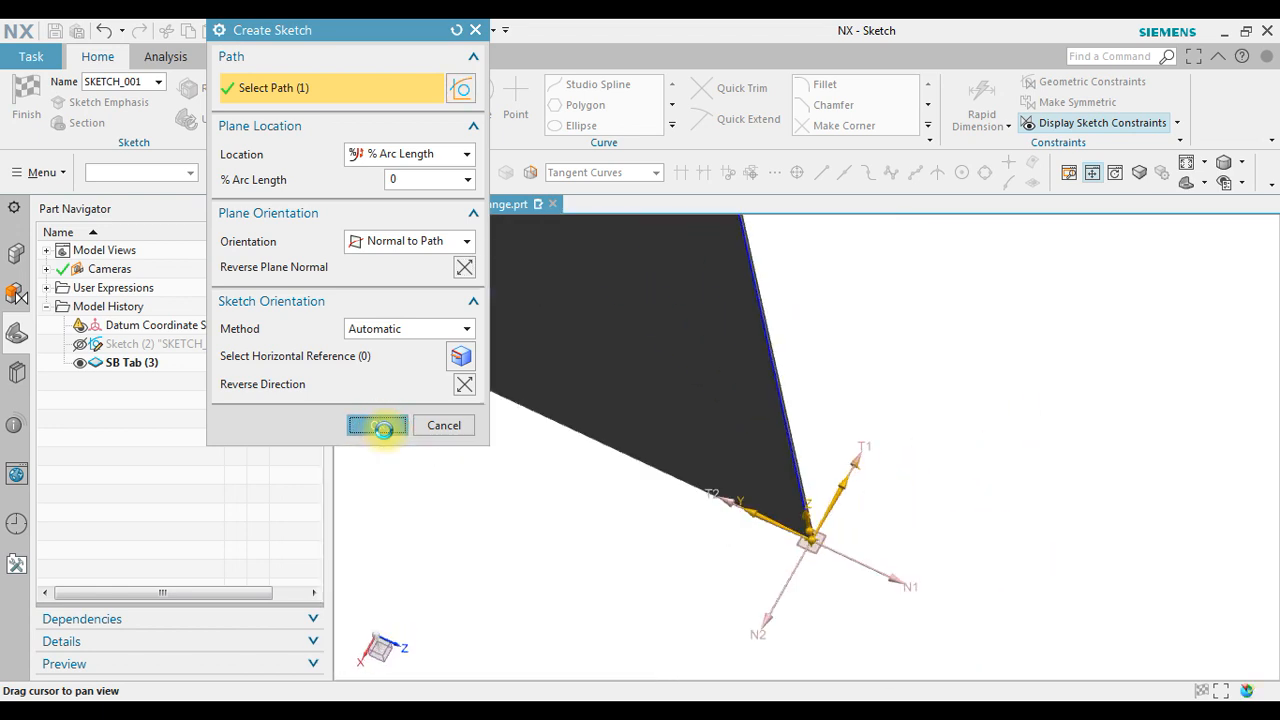
Step: Sketch the L-shaped flange profile, dimensioning it 18 across and 15 high
left_click(377, 425)
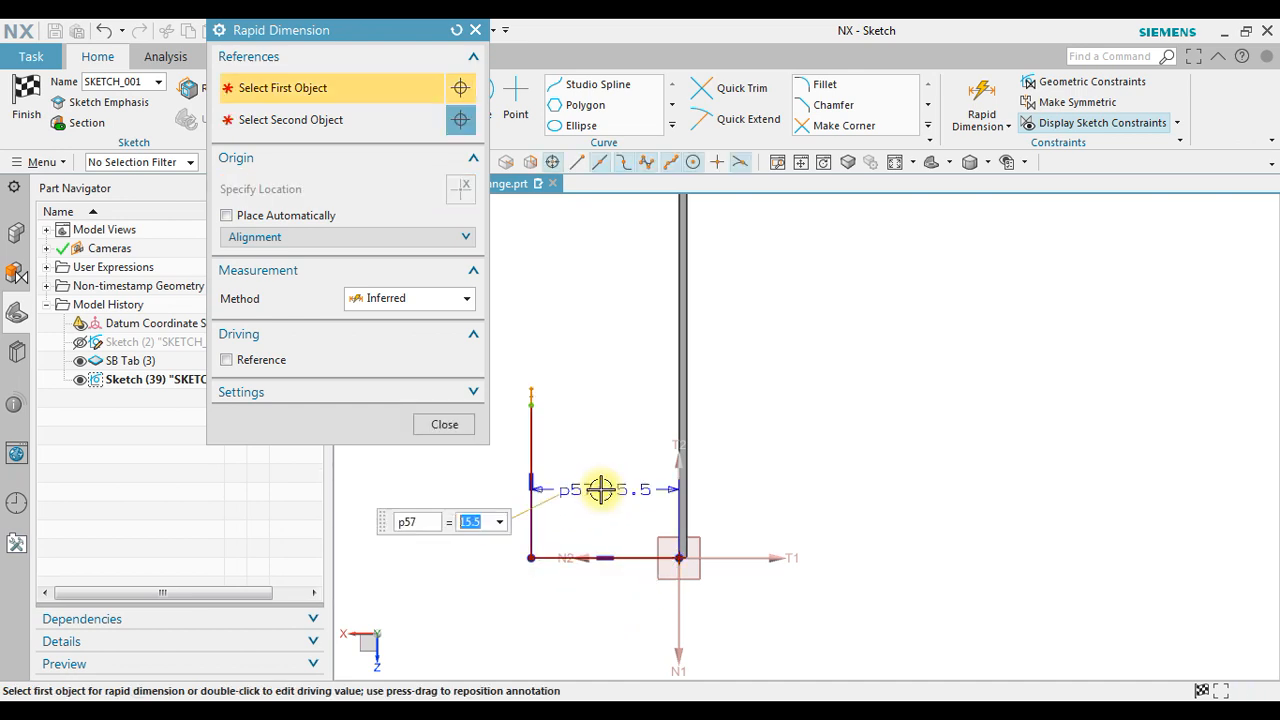
type("8")
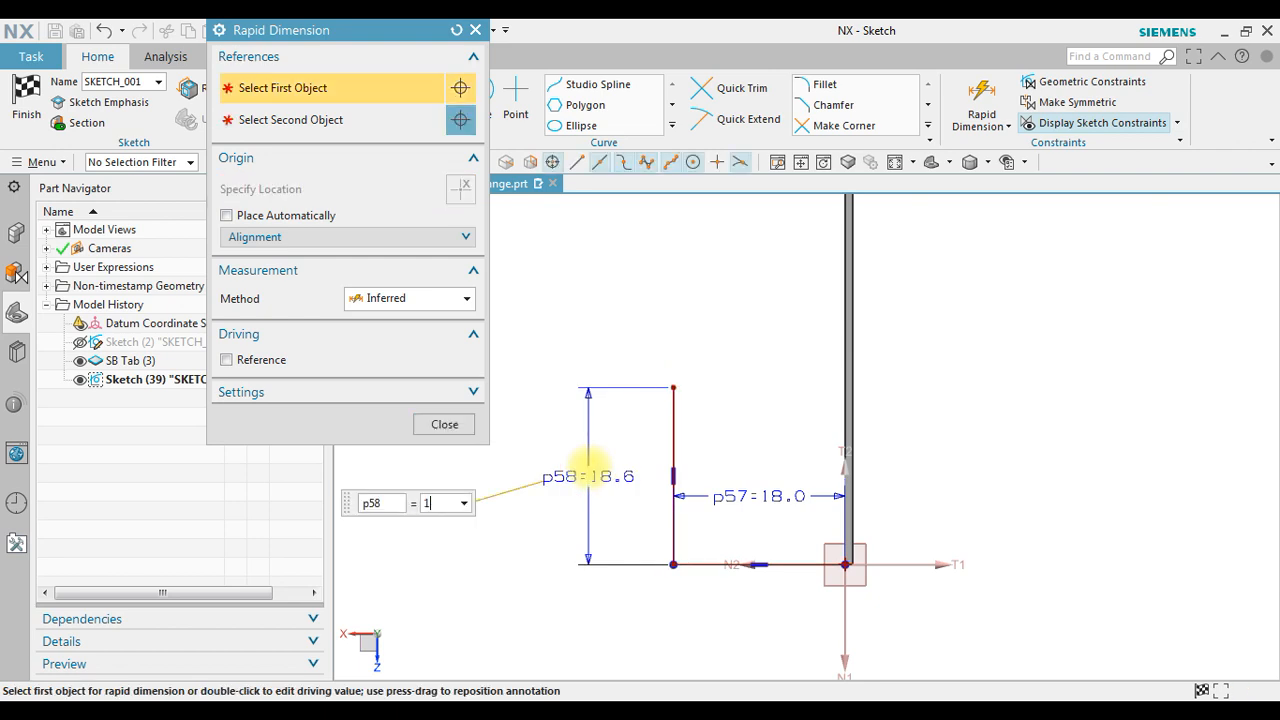
type("15")
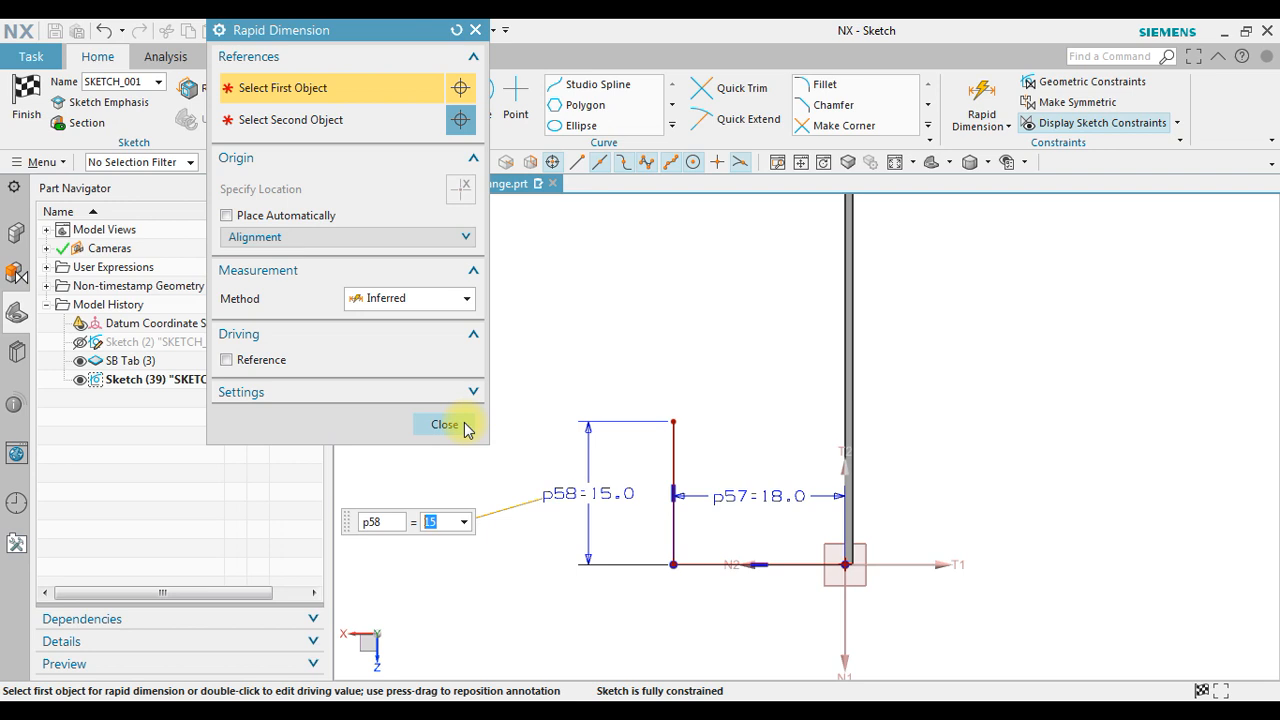
left_click(444, 424)
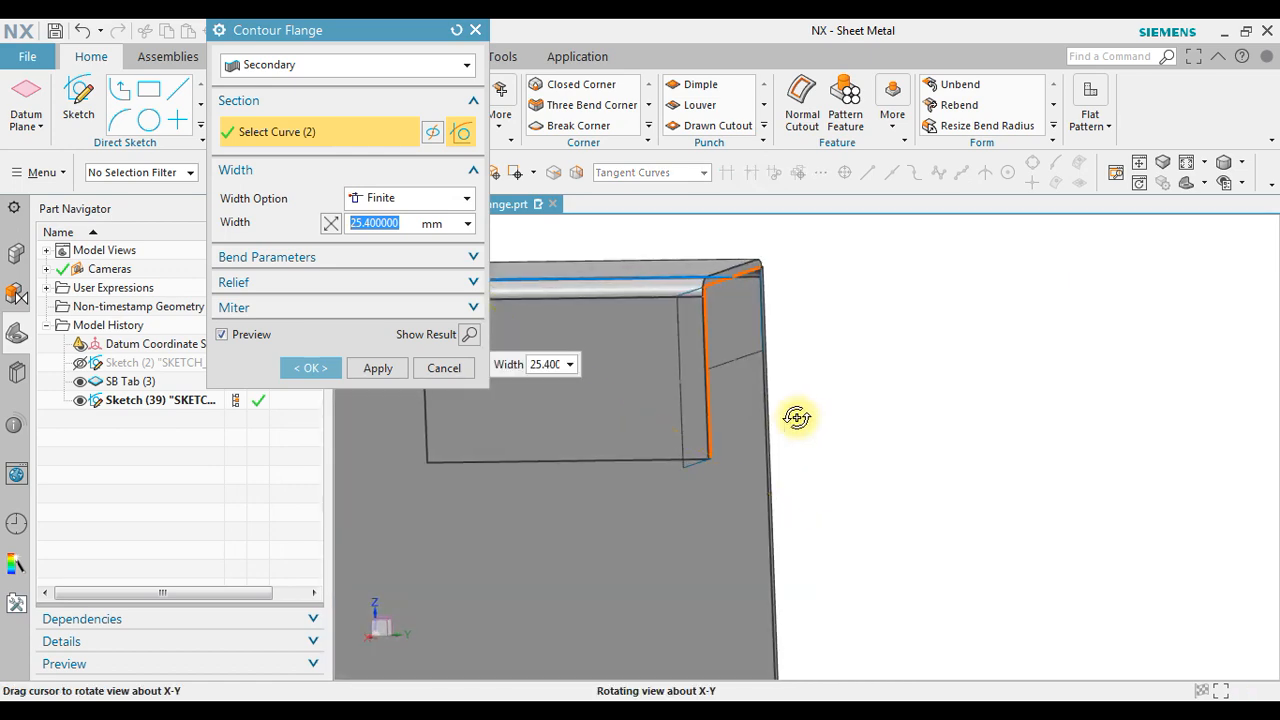
left_click_drag(797, 417, 940, 443)
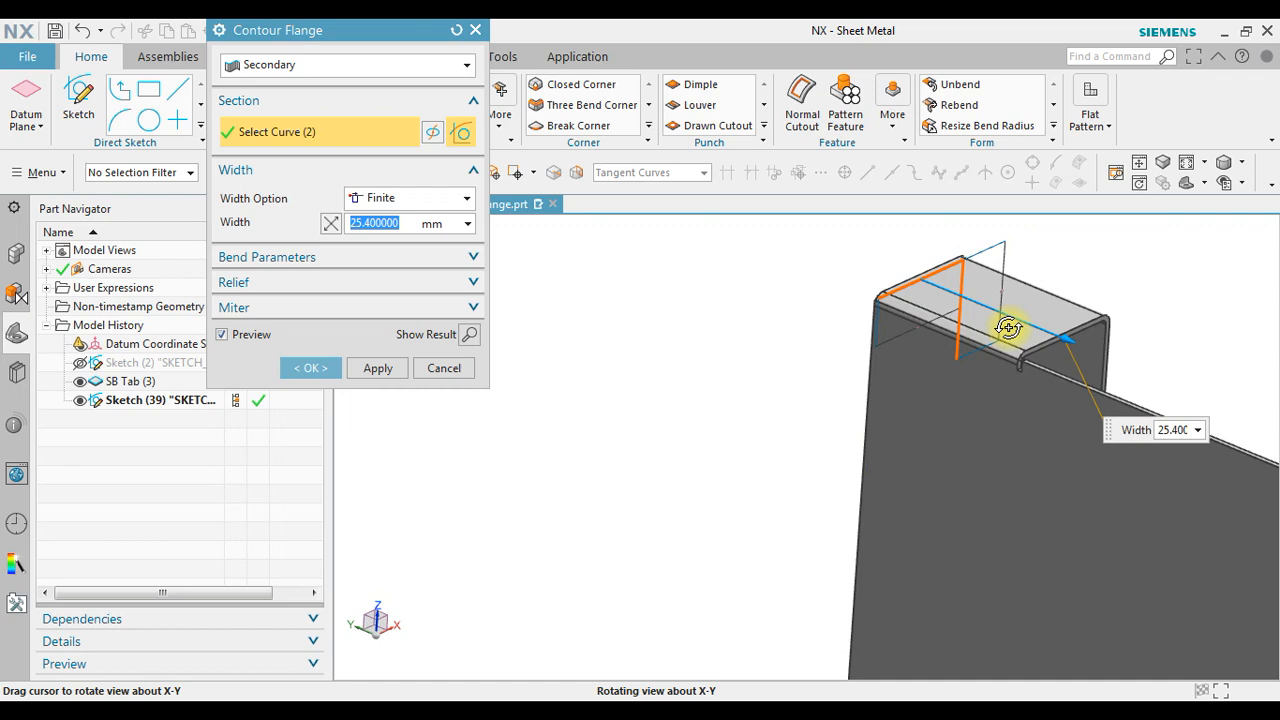
left_click_drag(1007, 328, 940, 287)
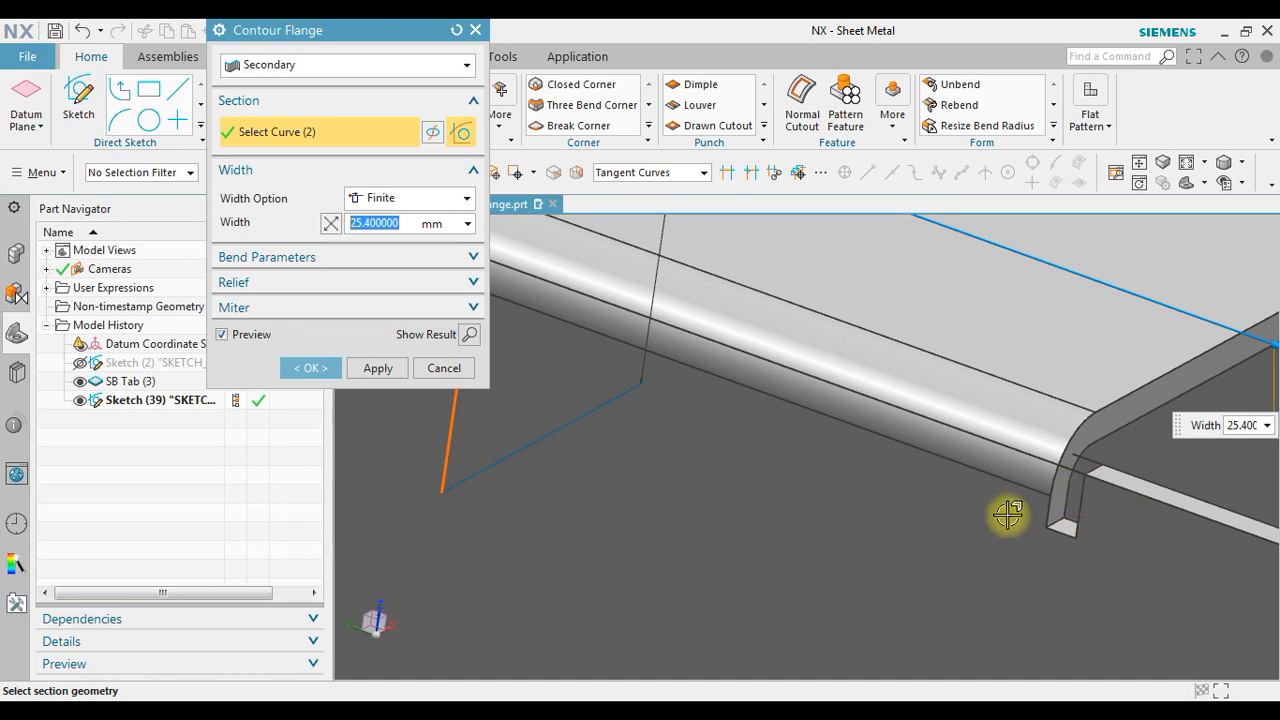
left_click_drag(1008, 514, 795, 471)
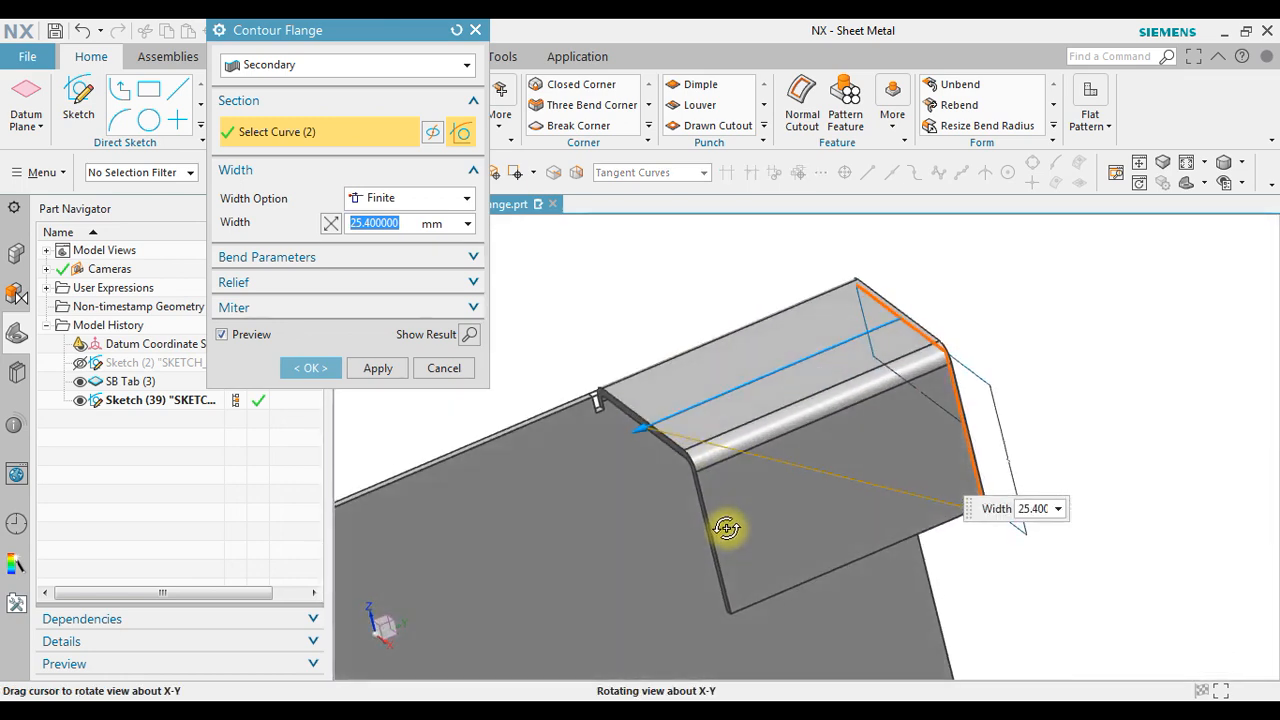
left_click_drag(728, 528, 745, 530)
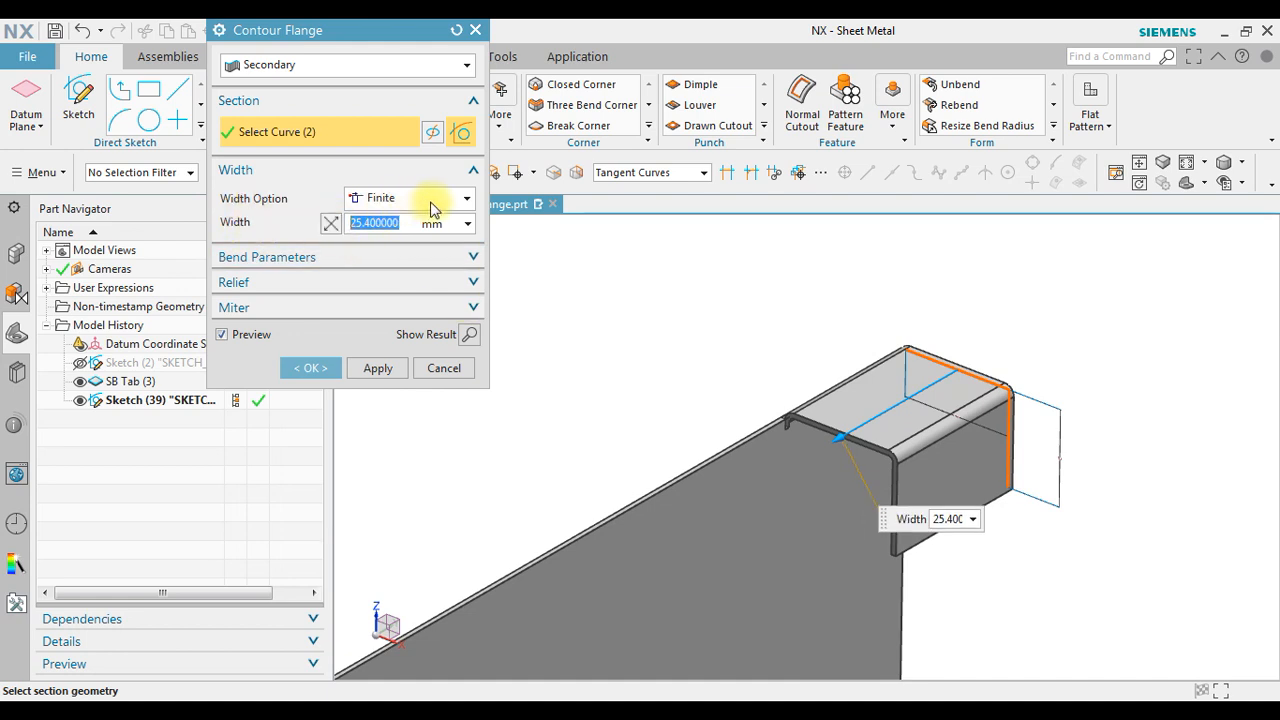
Step: Switch the flange width from a finite 30 to following an edge chain
left_click(472, 198)
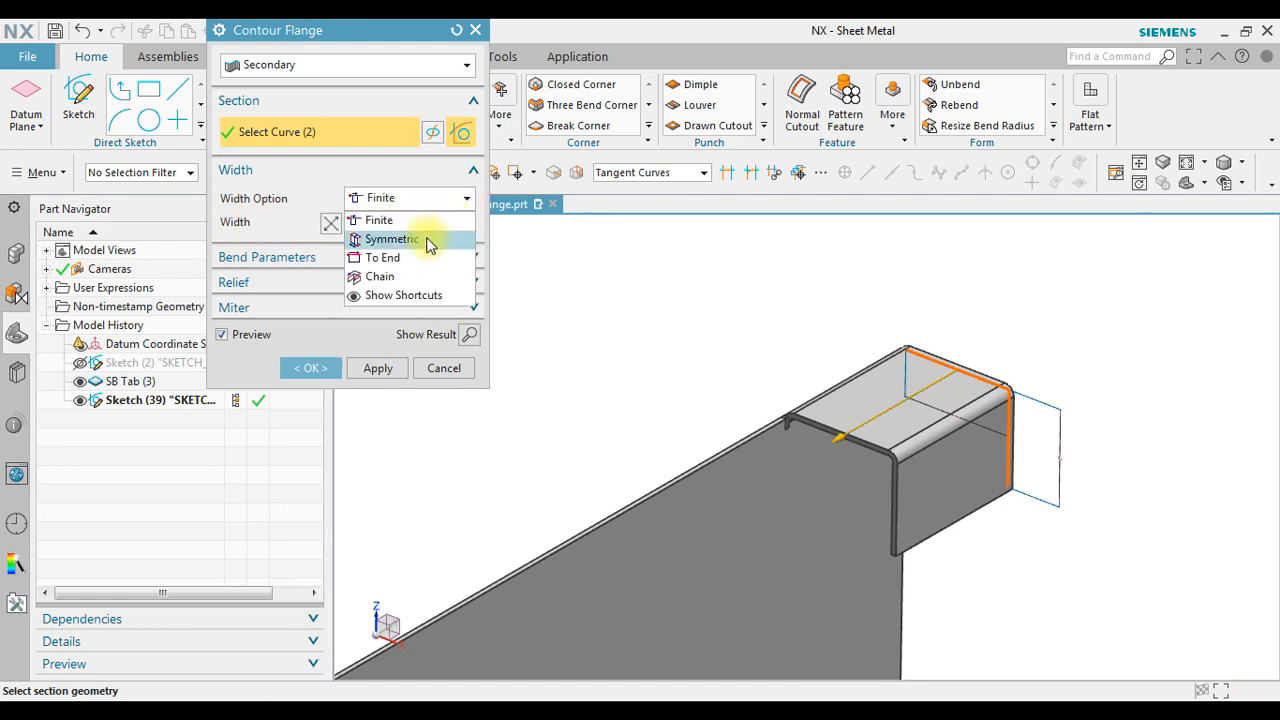
mouse_move(382, 220)
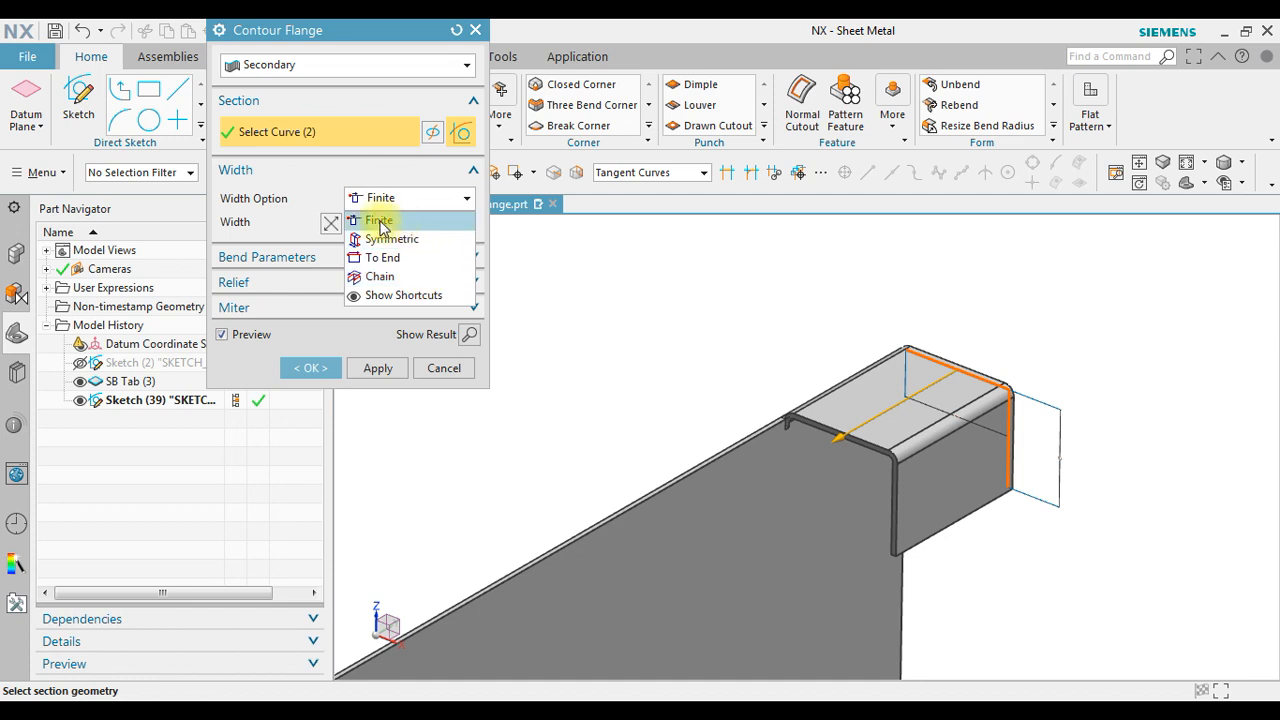
left_click(378, 220)
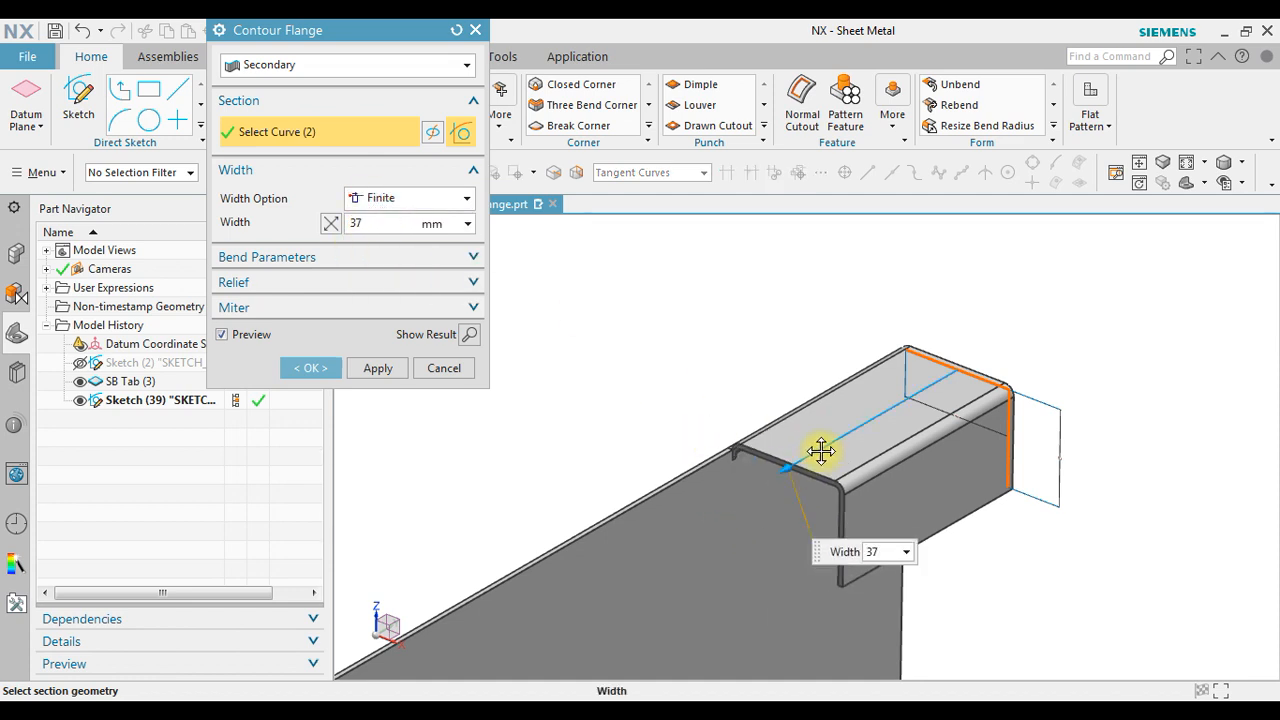
left_click_drag(822, 451, 828, 461)
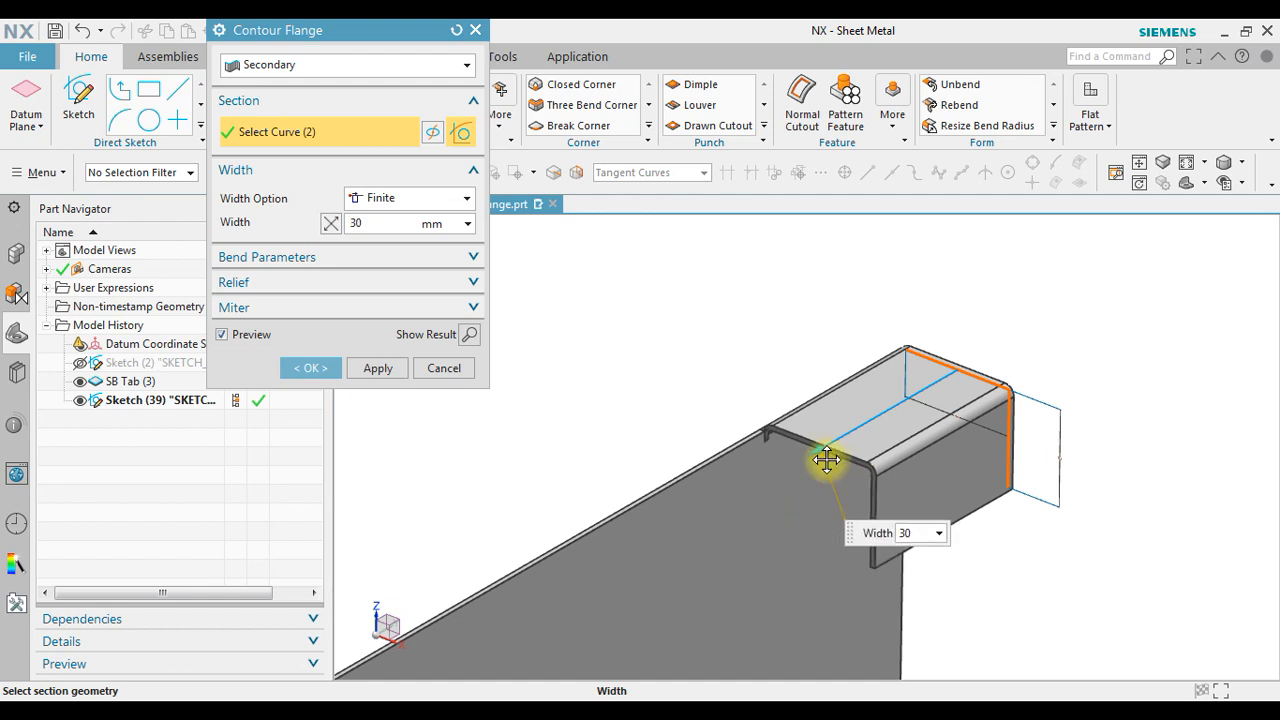
left_click(470, 197)
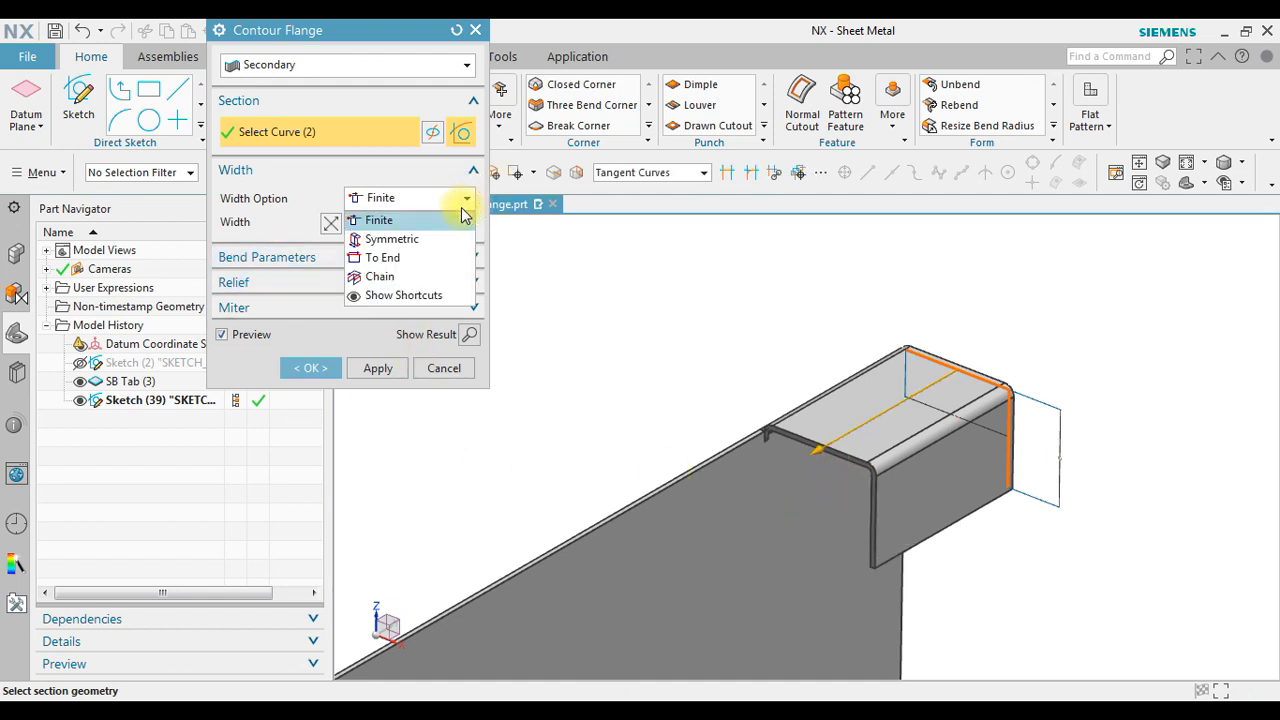
mouse_move(395, 276)
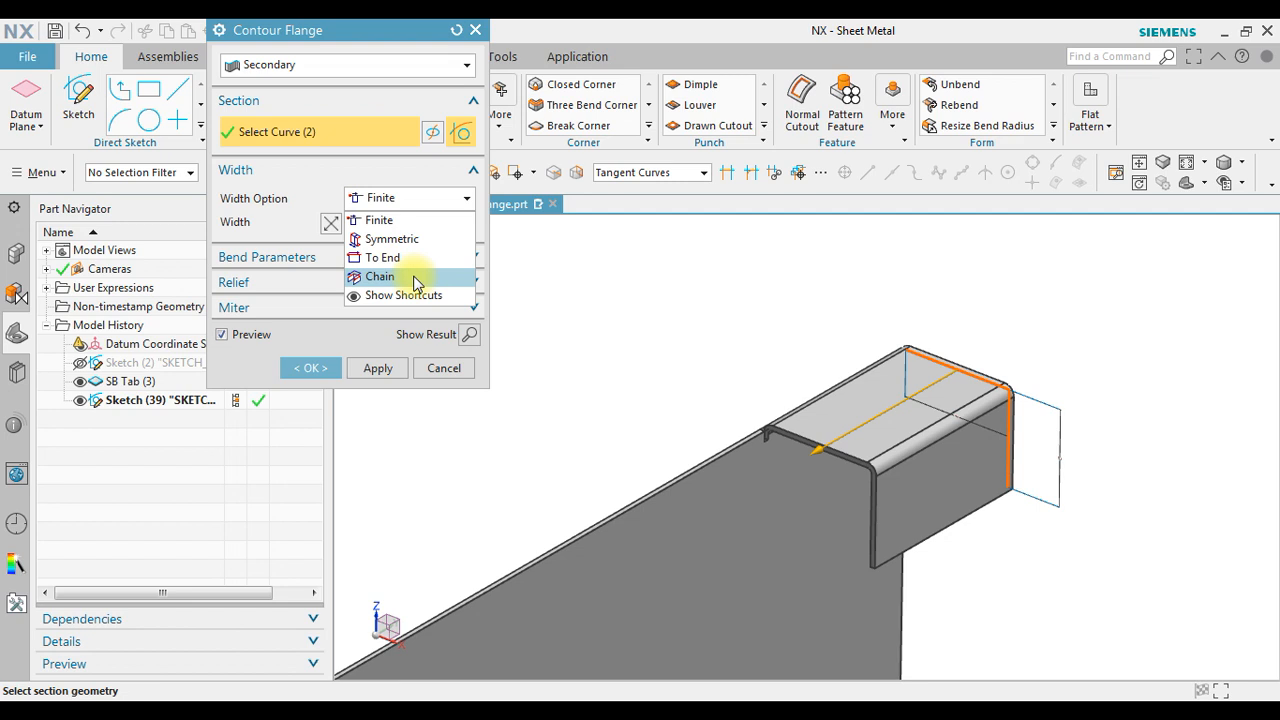
left_click(380, 276)
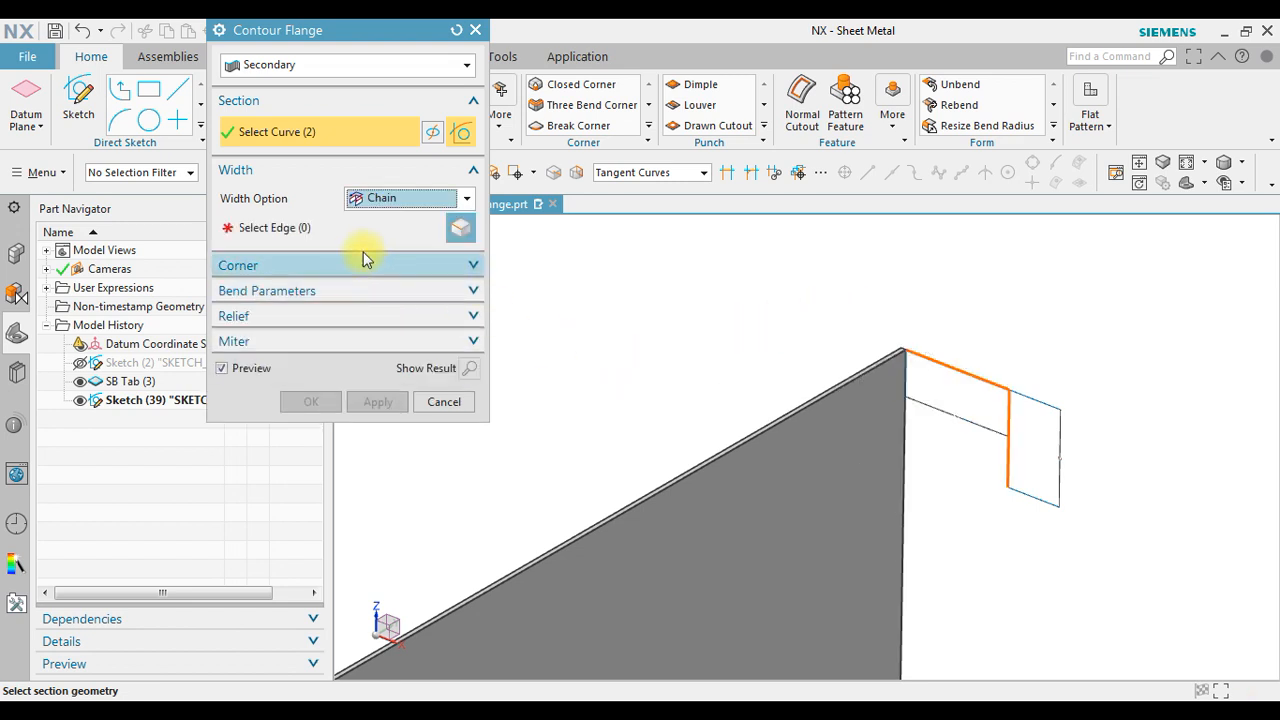
left_click(290, 227)
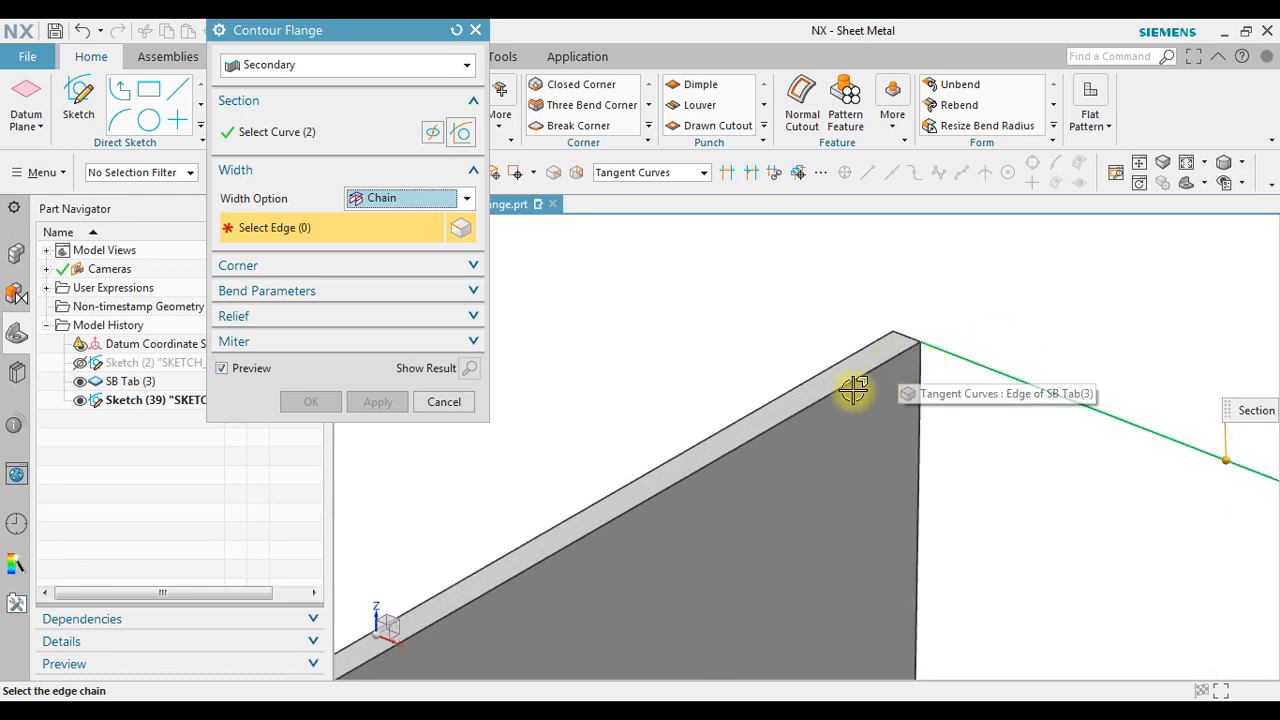
mouse_move(735, 352)
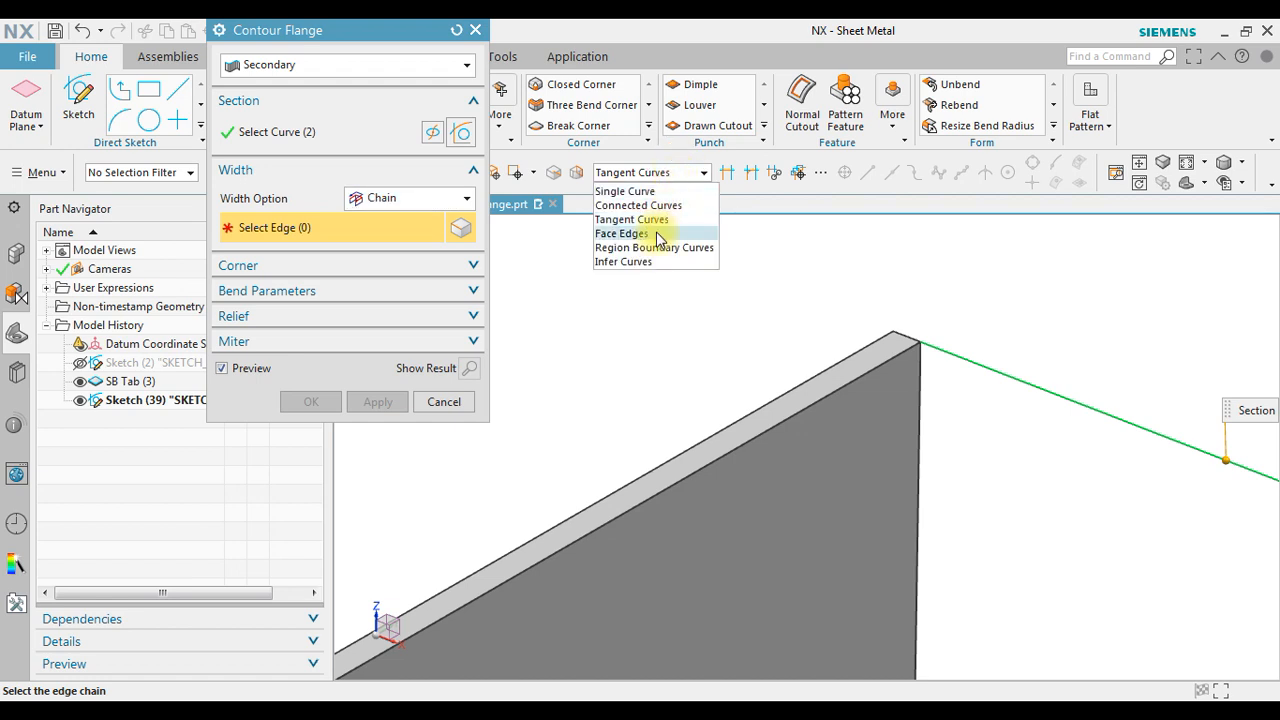
Step: Select the SB Tab face's four edges using the Face Edges filter
left_click(623, 233)
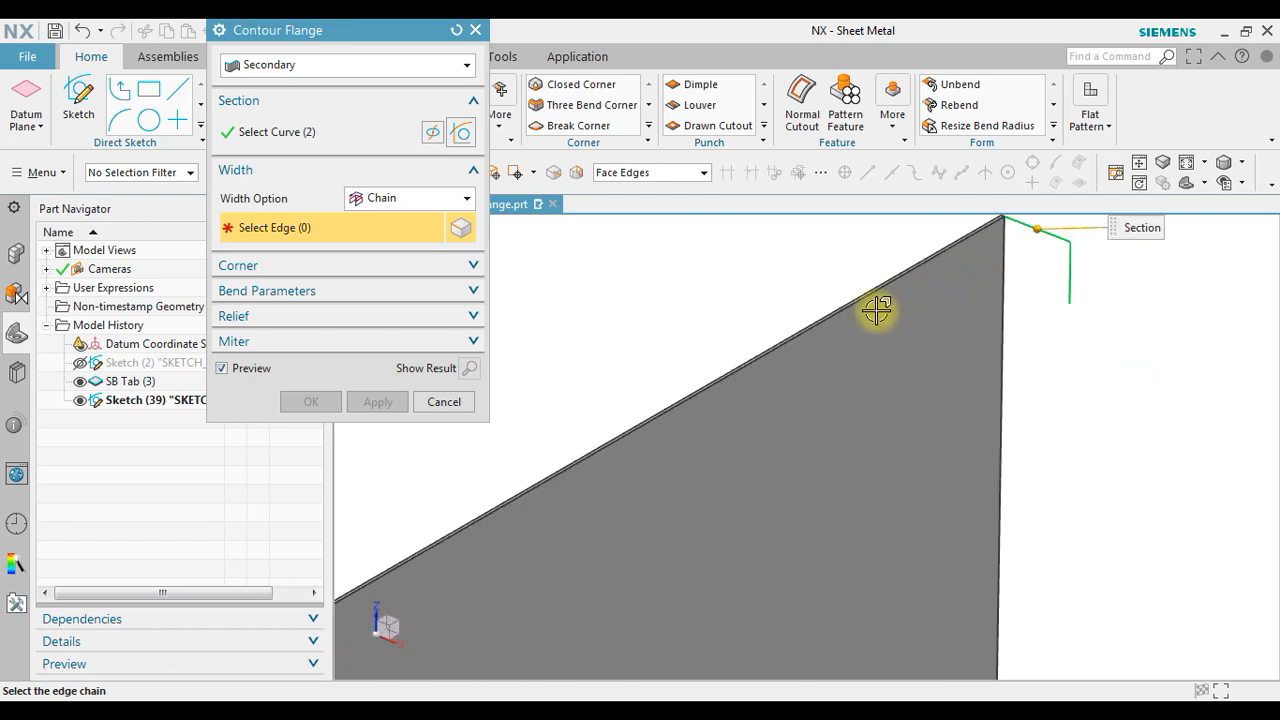
left_click(878, 306)
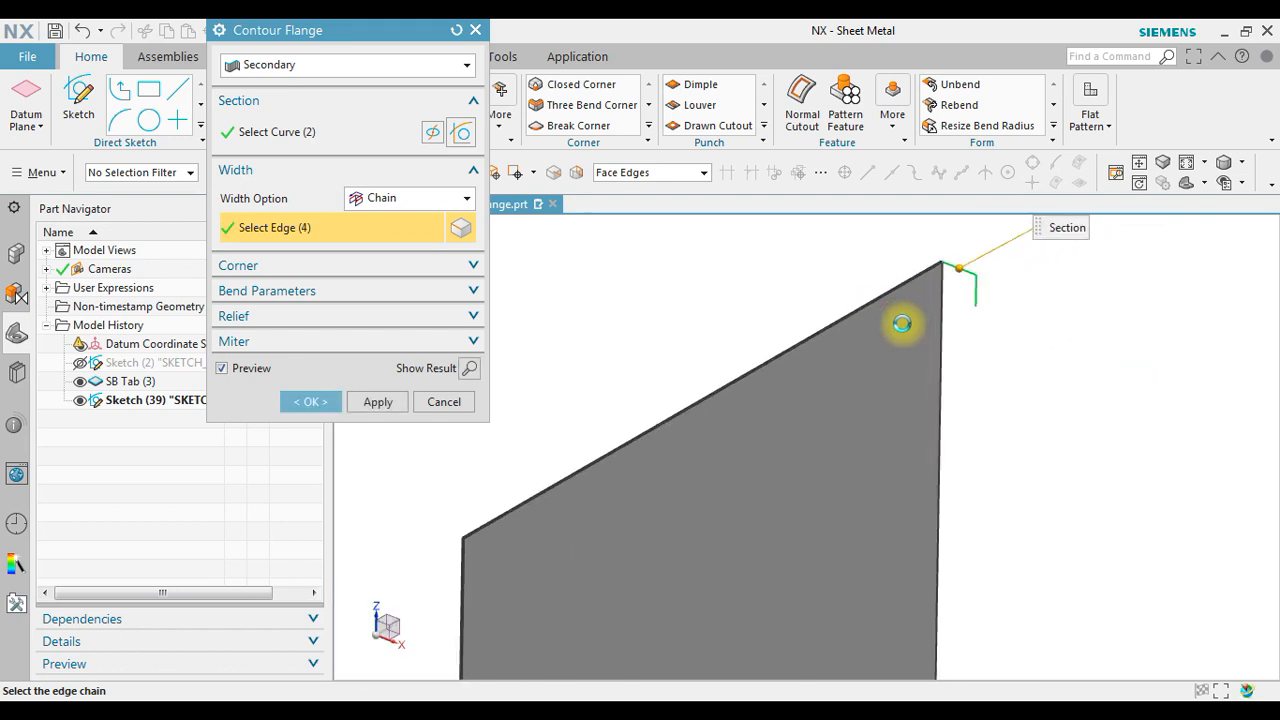
left_click(902, 322)
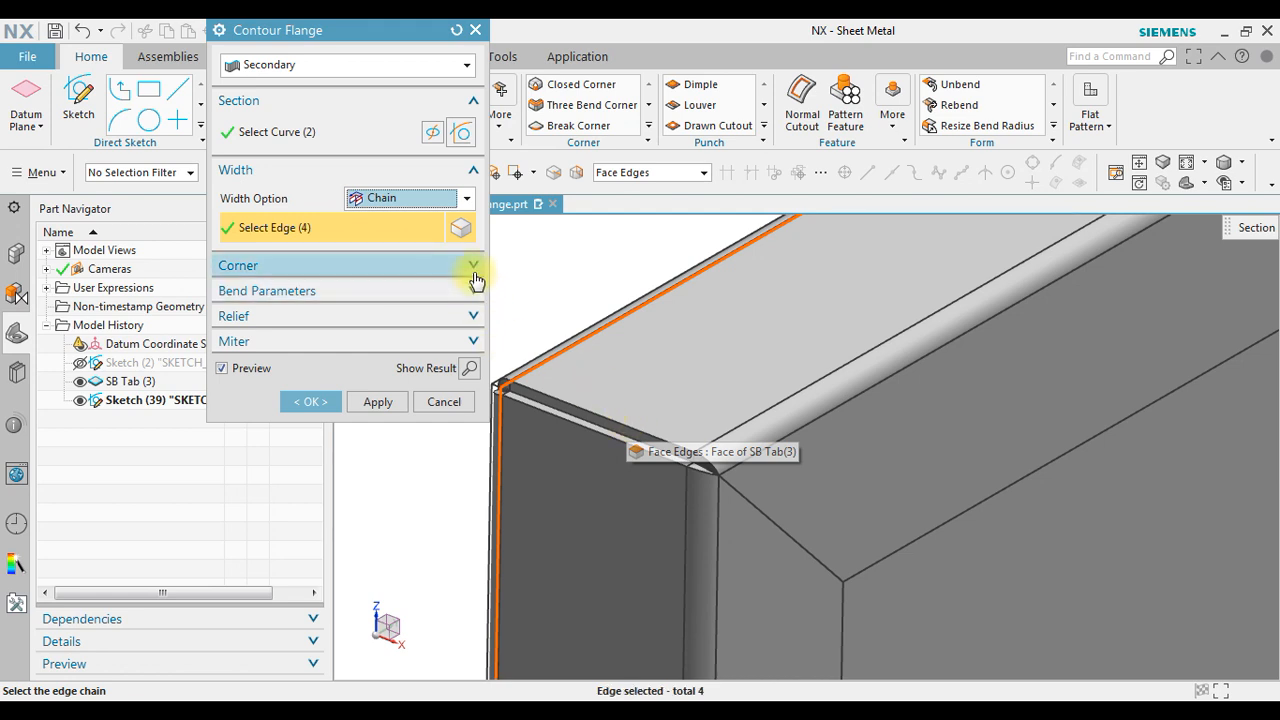
Step: Enable Close Corner, comparing the corner preview with it off and on
left_click(473, 265)
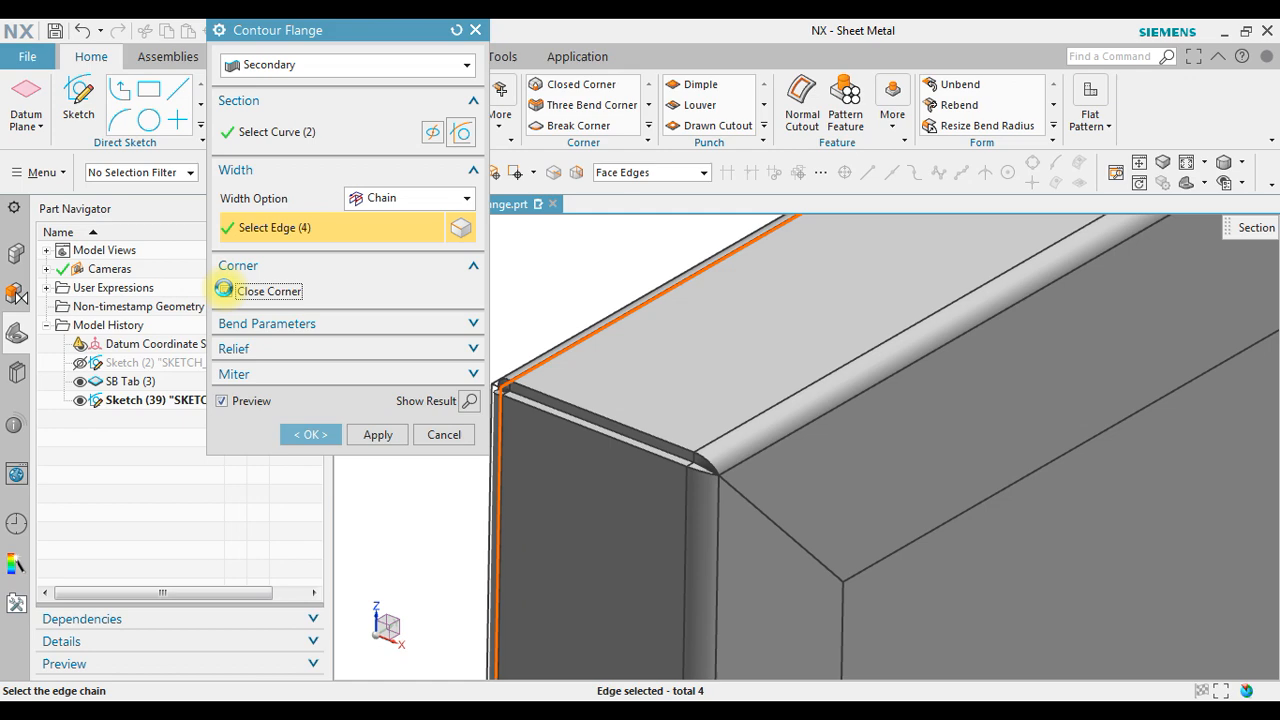
left_click(226, 291)
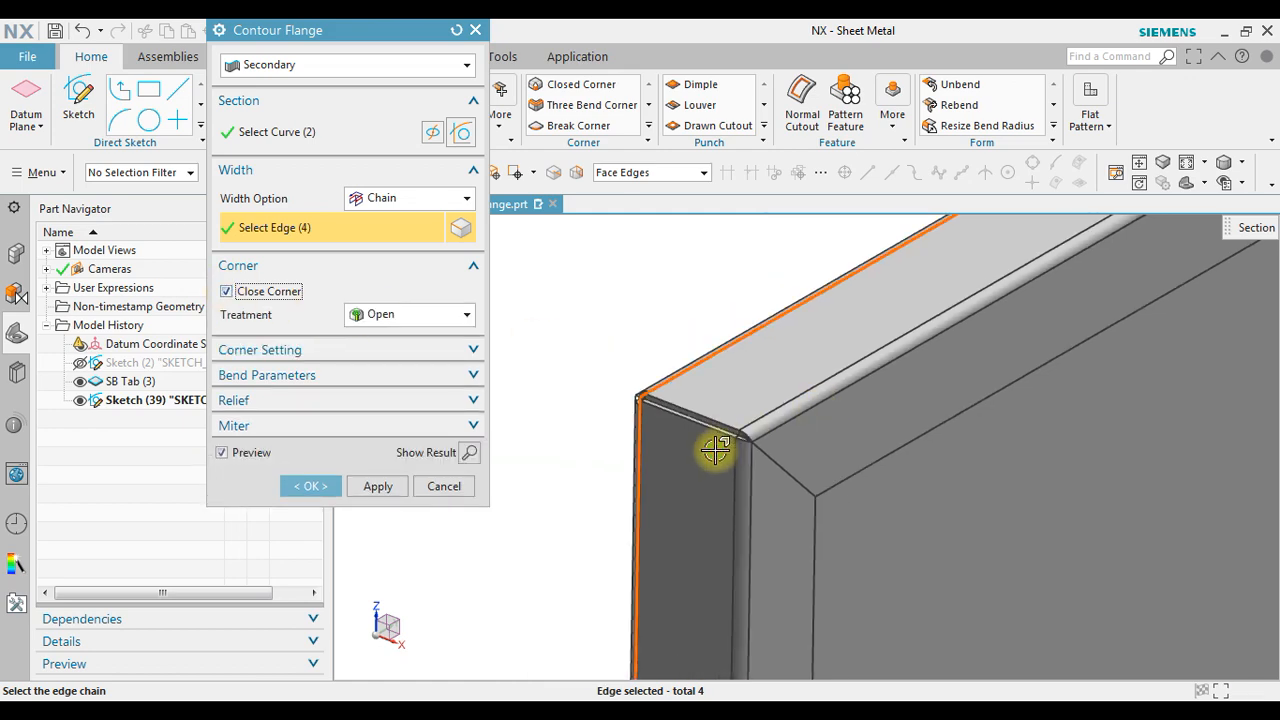
left_click_drag(715, 450, 848, 435)
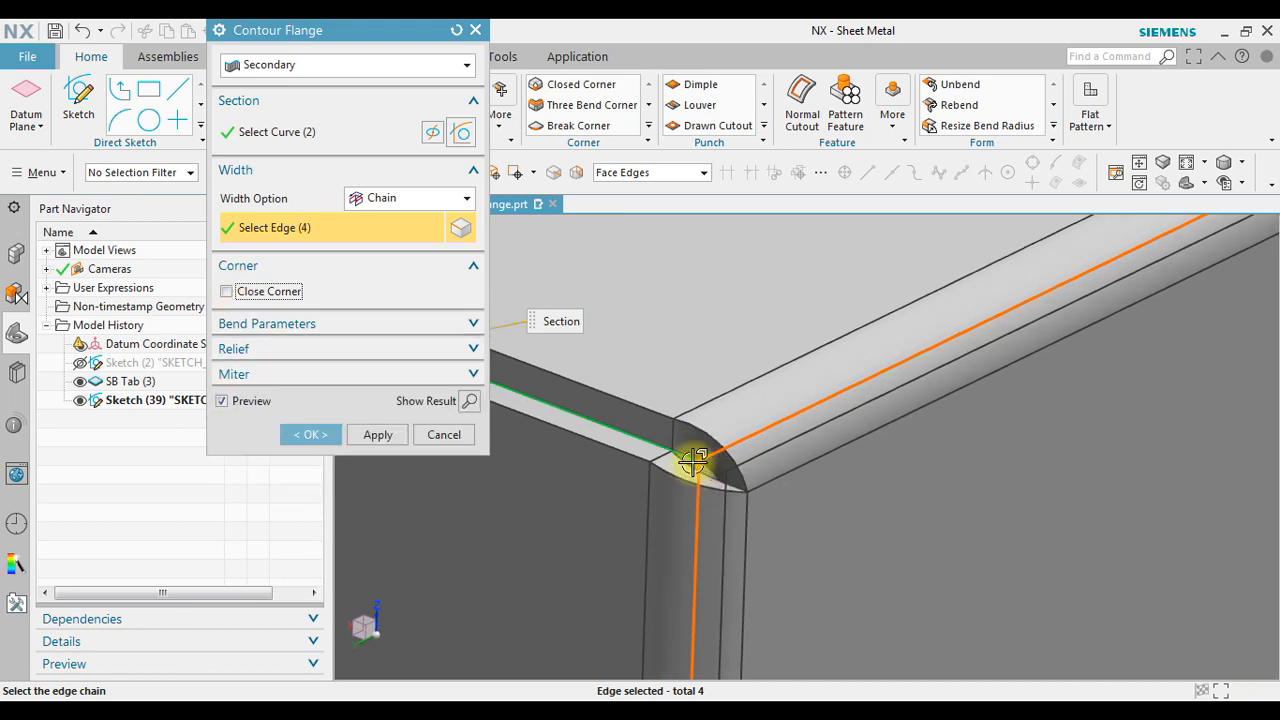
left_click(225, 291)
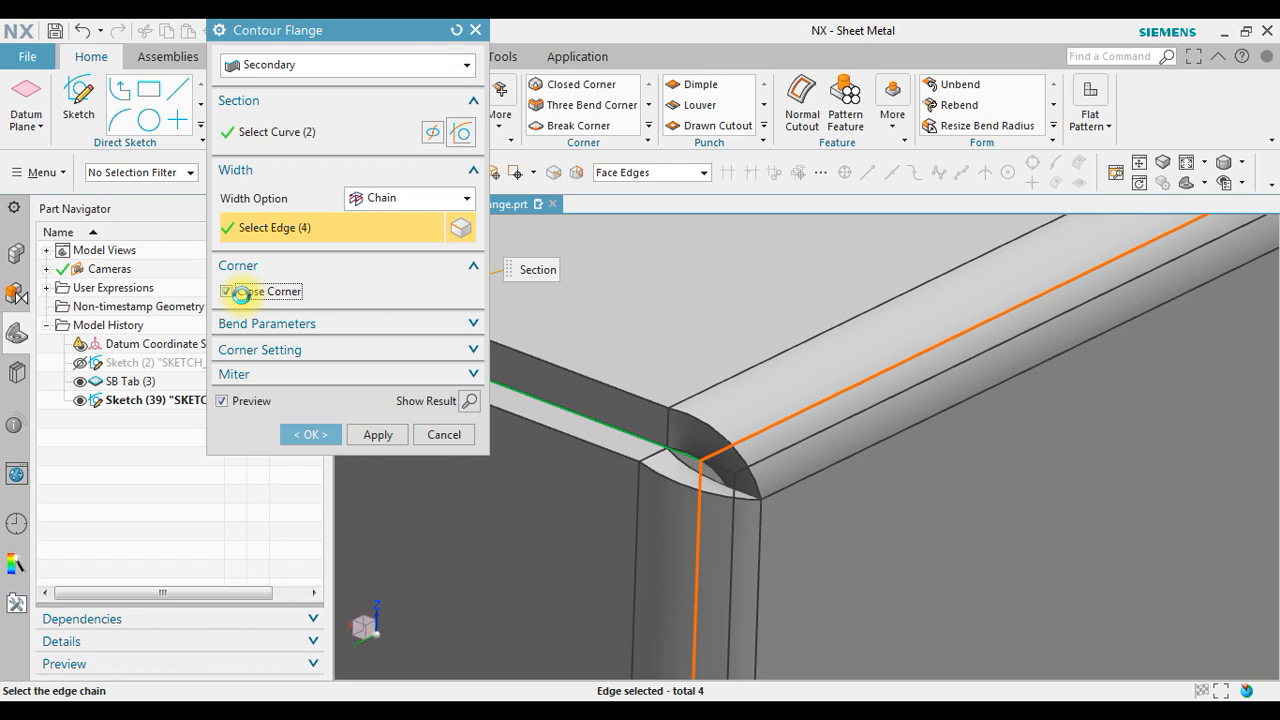
left_click(222, 291)
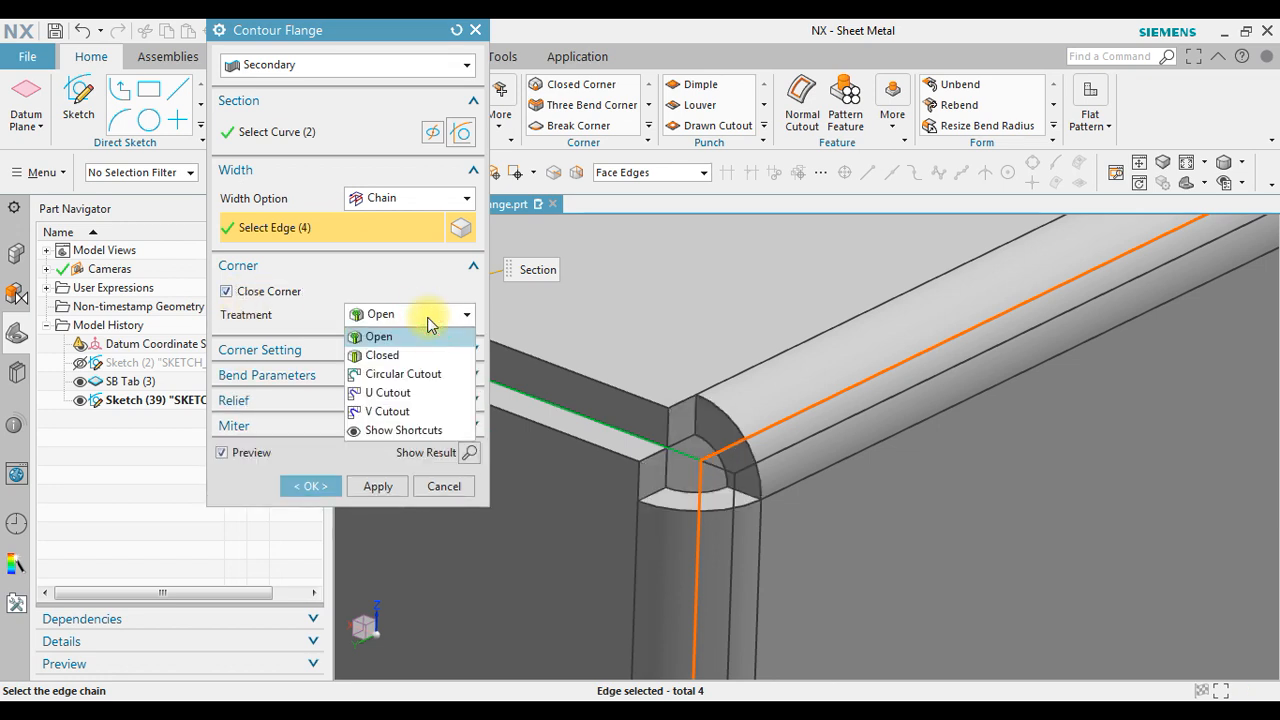
Step: Try the Closed, Circular Cutout and U Cutout corner treatments
left_click(382, 355)
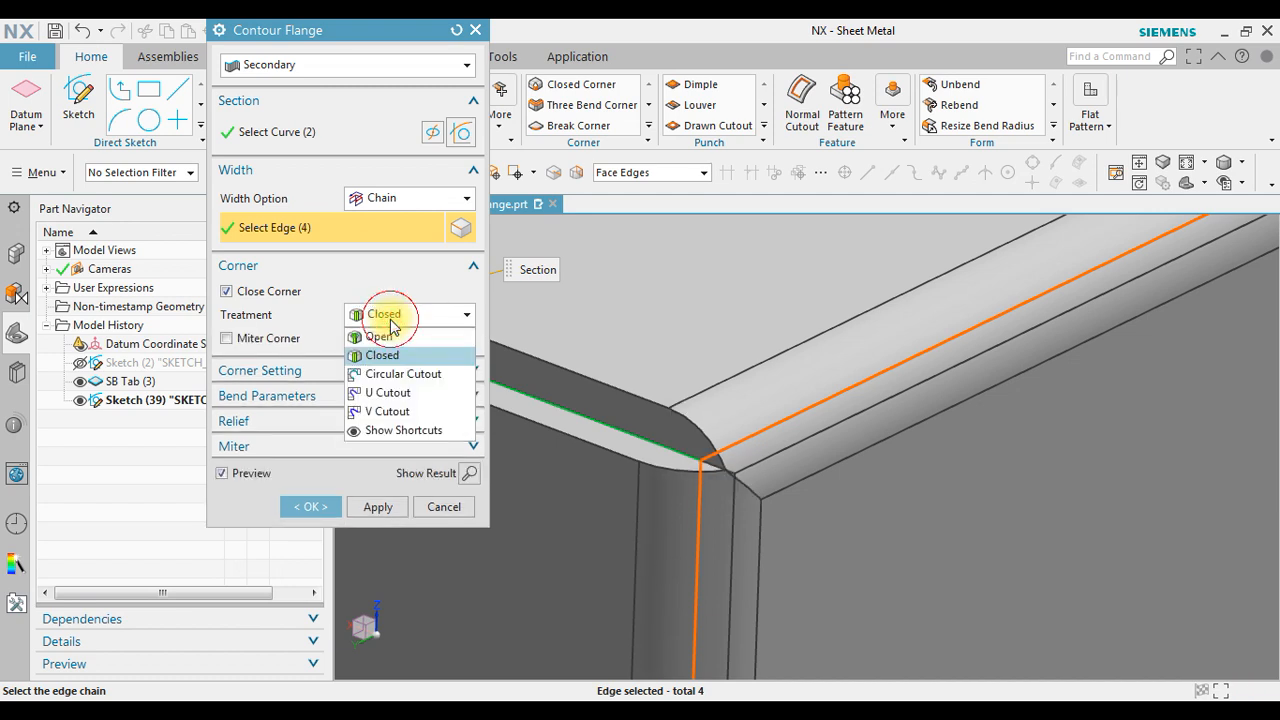
left_click(401, 374)
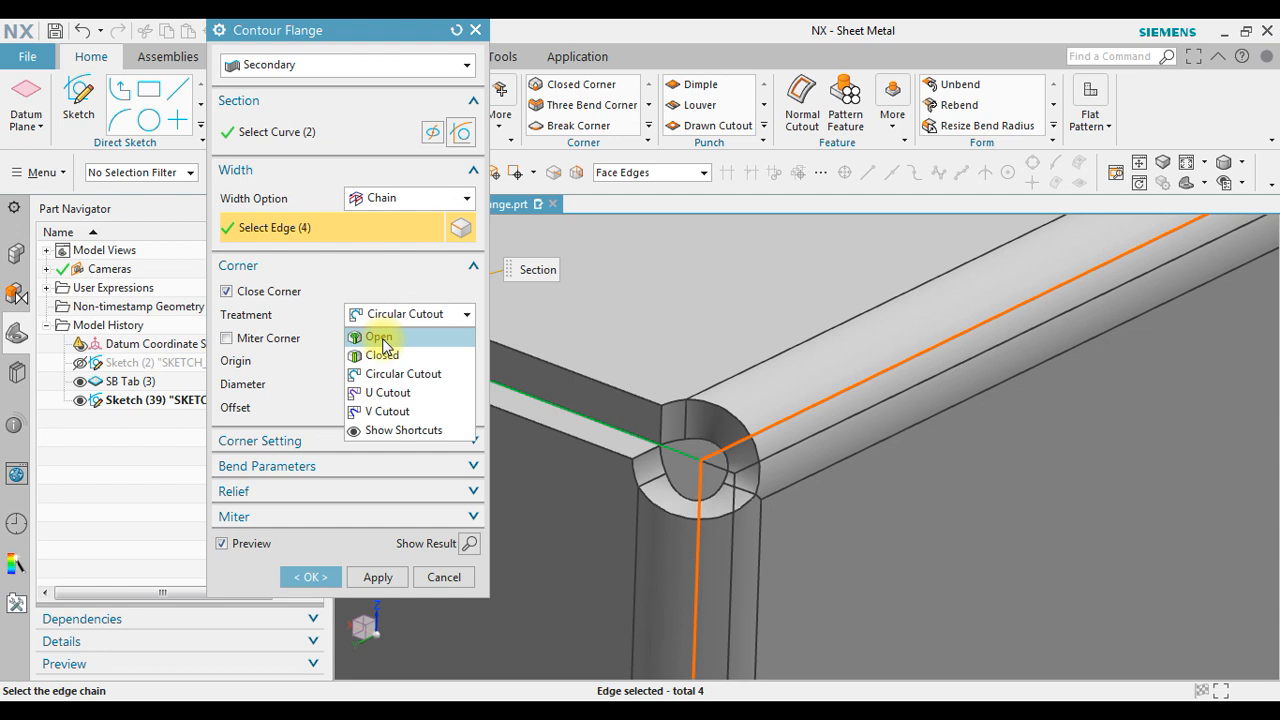
left_click(388, 392)
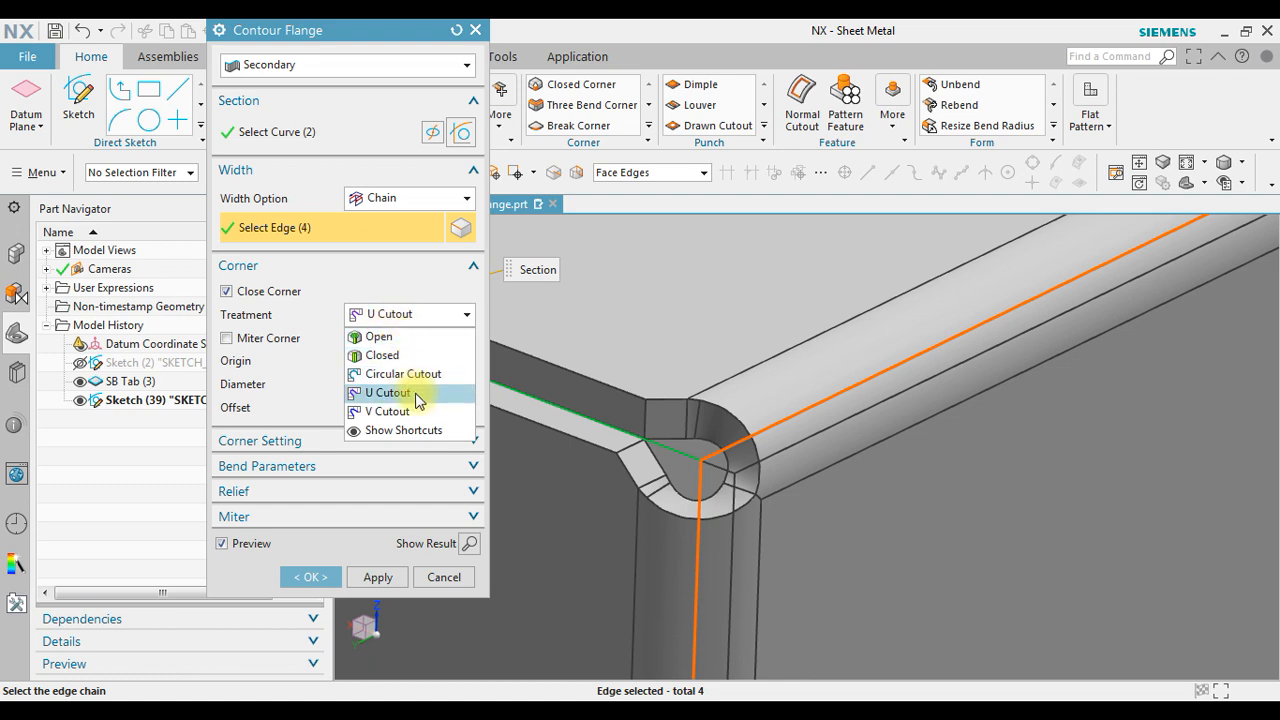
left_click(386, 411)
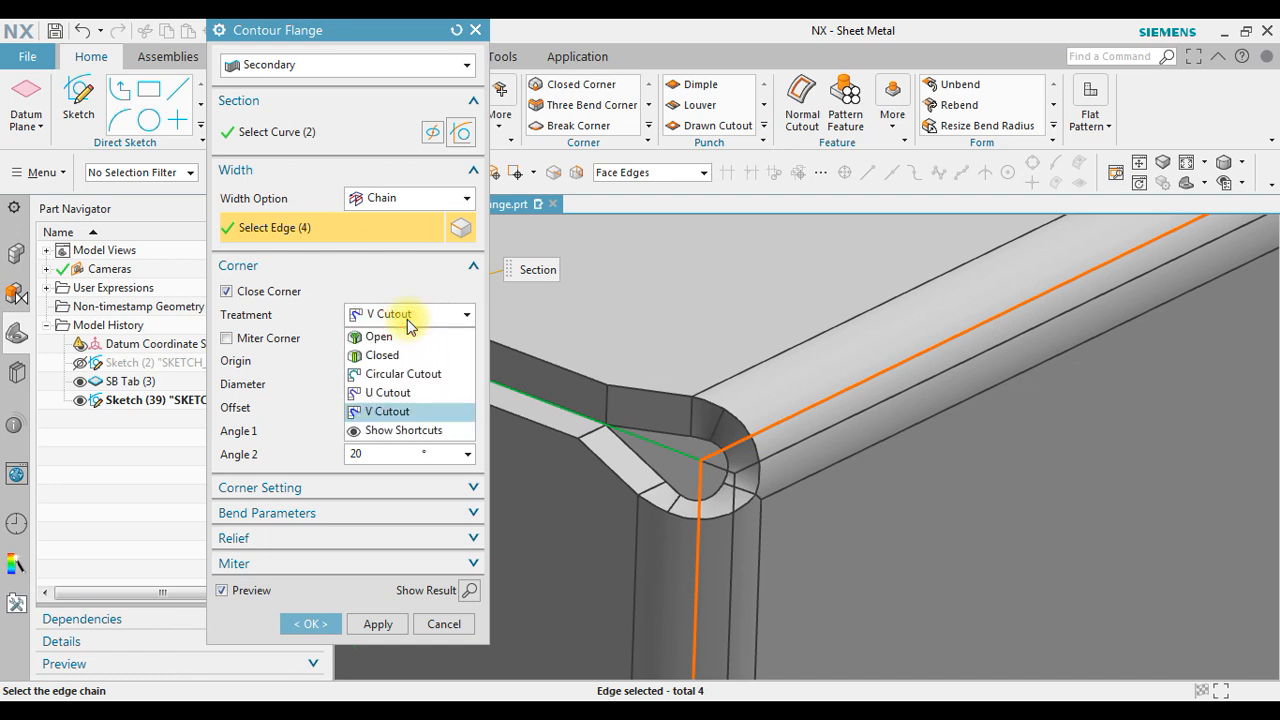
mouse_move(415, 374)
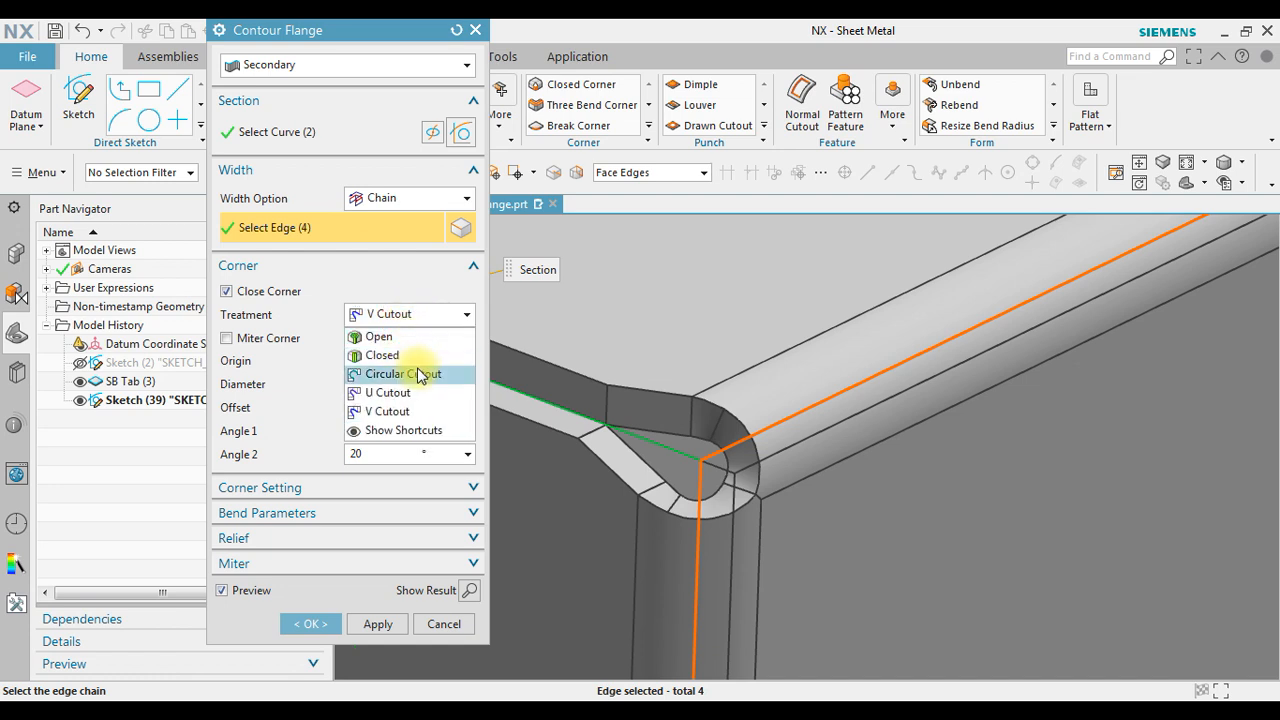
Step: Set the corner treatment to Circular Cutout and enable Miter Corner
left_click(403, 374)
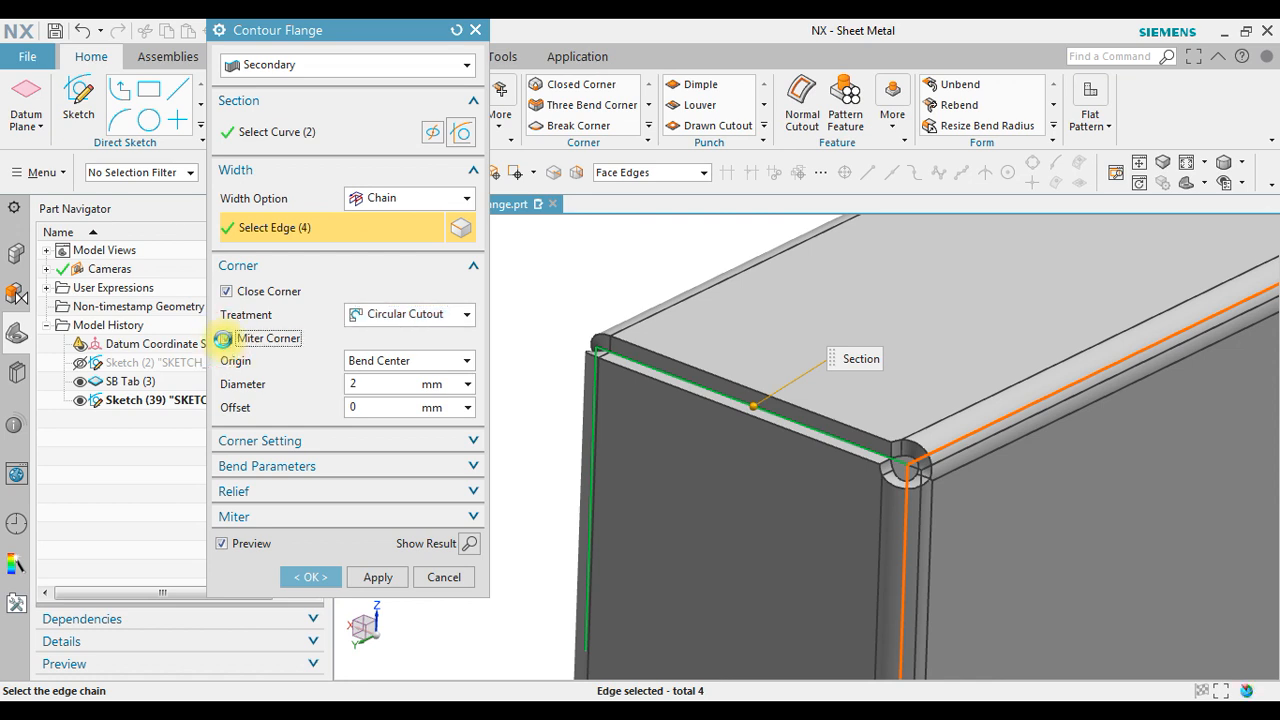
left_click(228, 338)
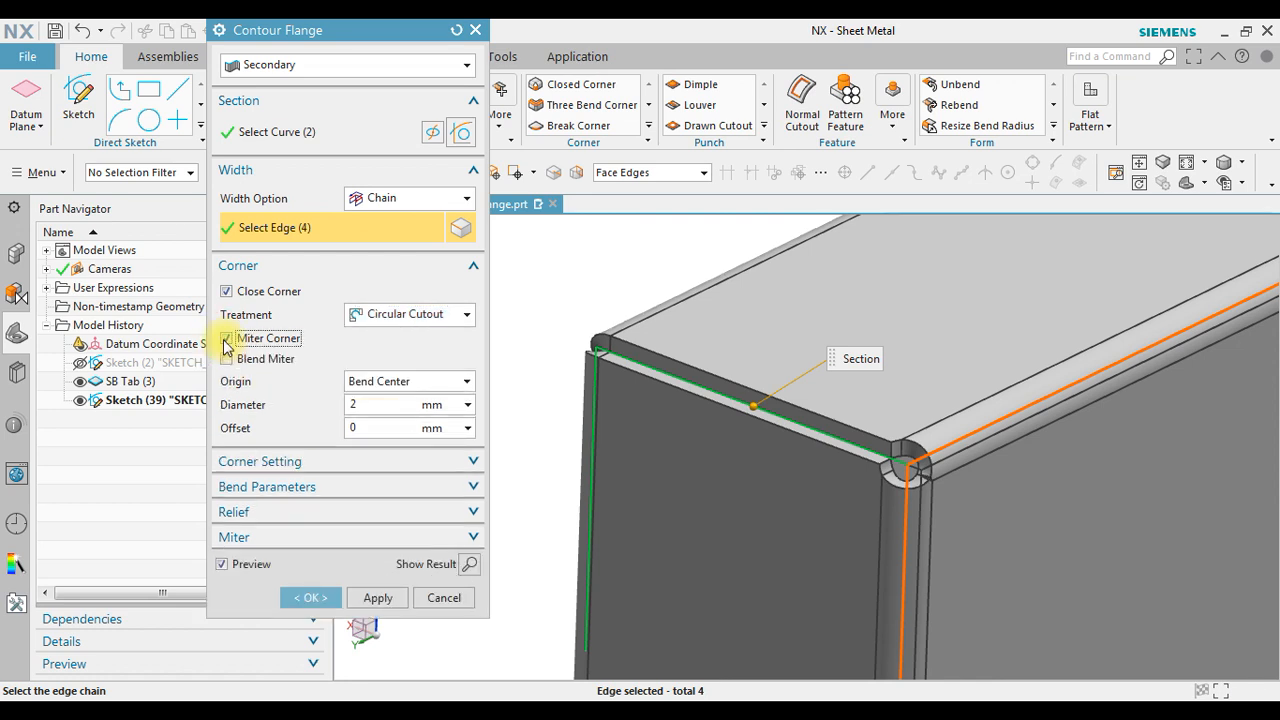
left_click(226, 338)
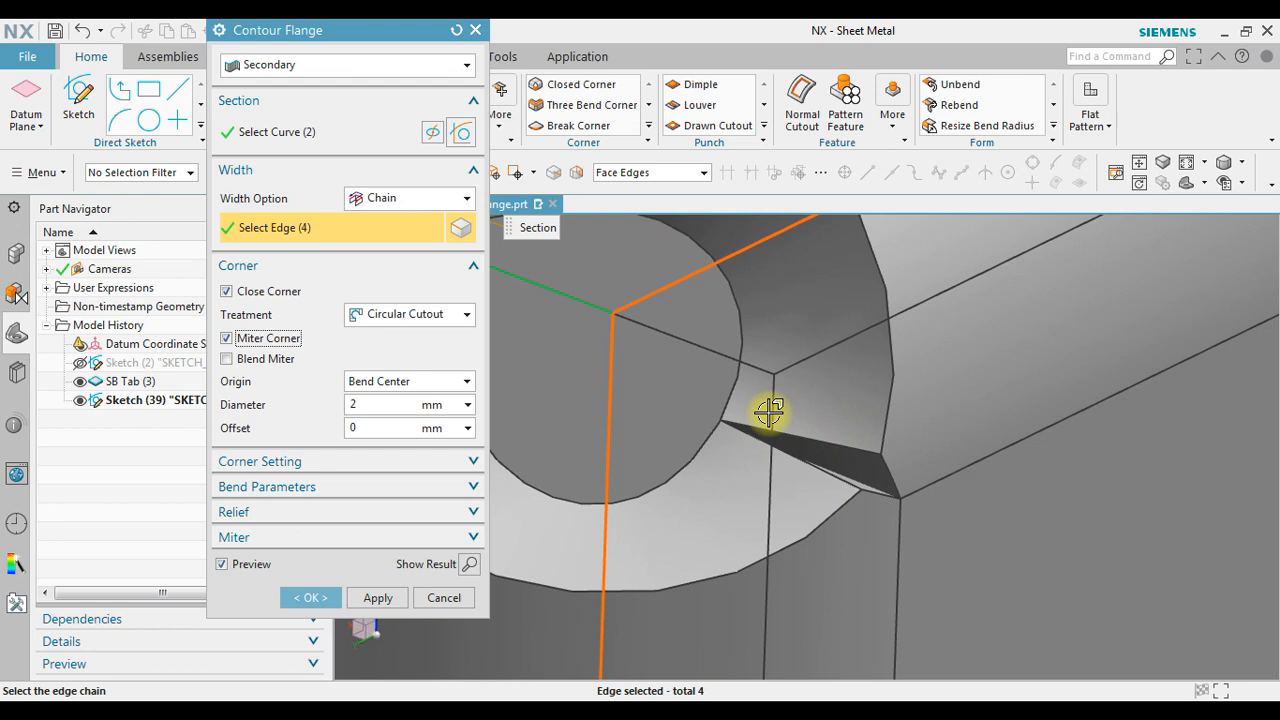
left_click(227, 338)
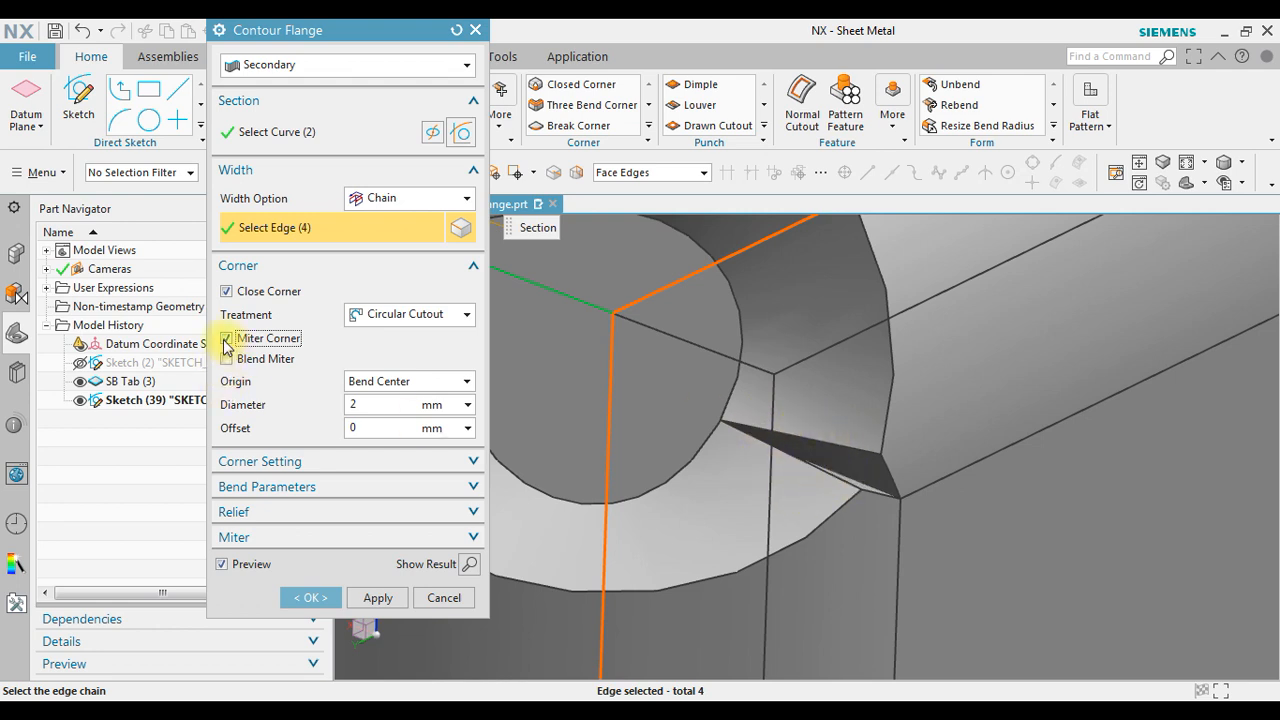
left_click(226, 338)
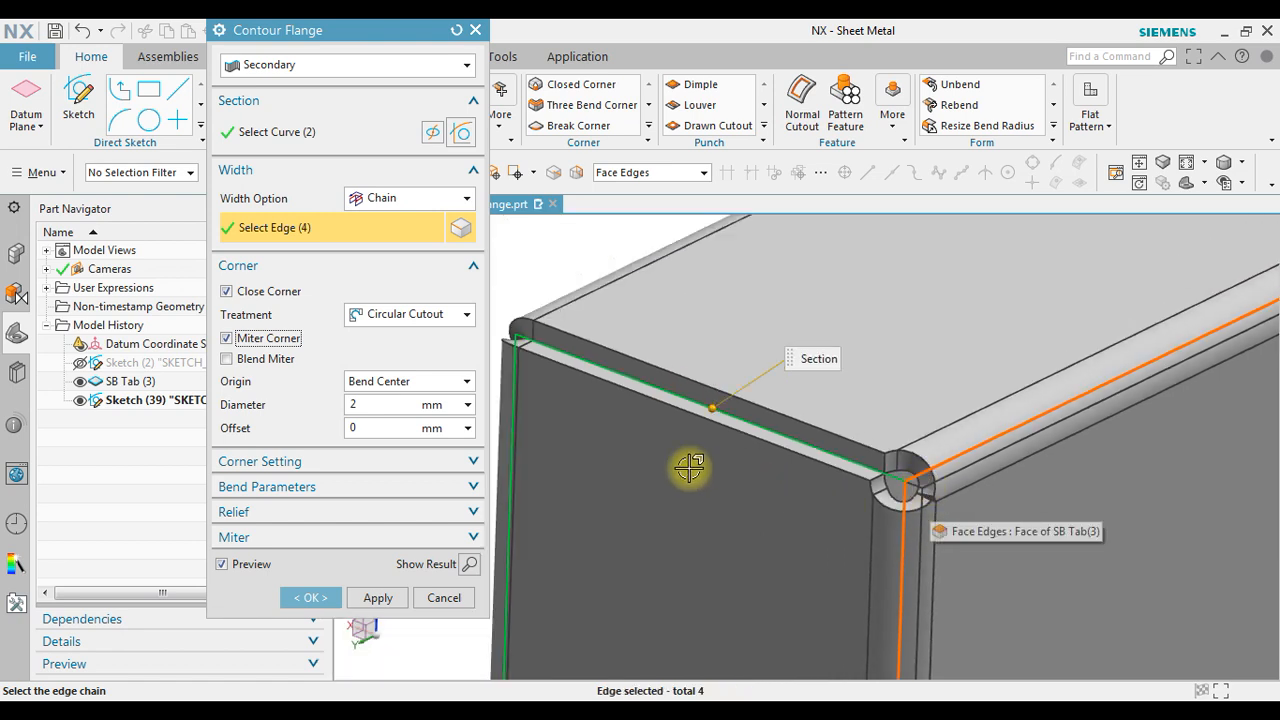
Step: Keep the cutout origin at Bend Center and enable Blend Miter
left_click(408, 381)
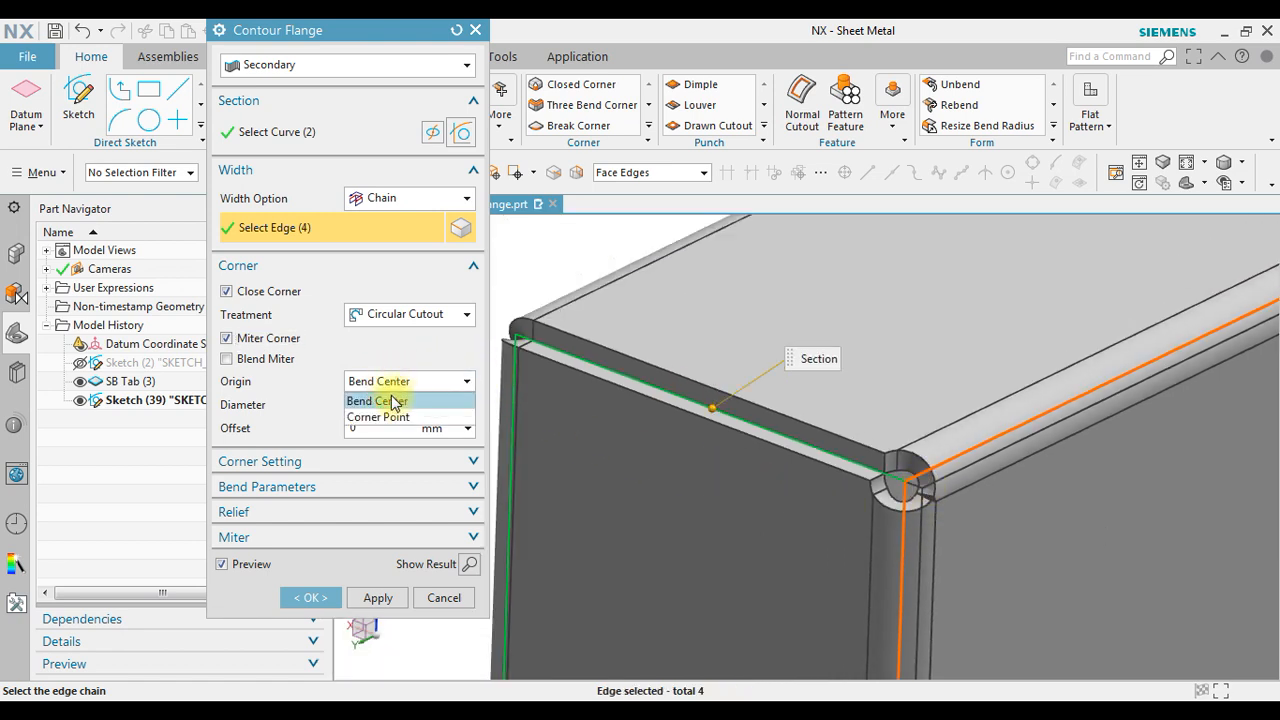
left_click(379, 401)
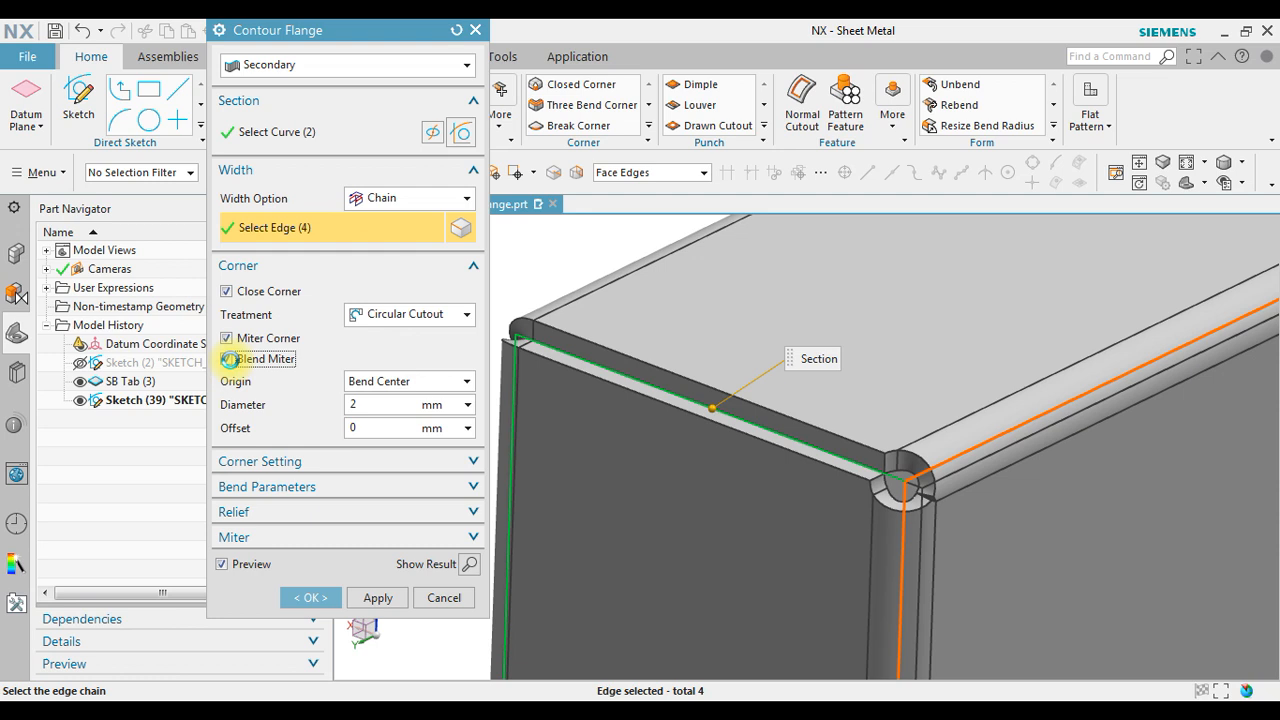
left_click(226, 359)
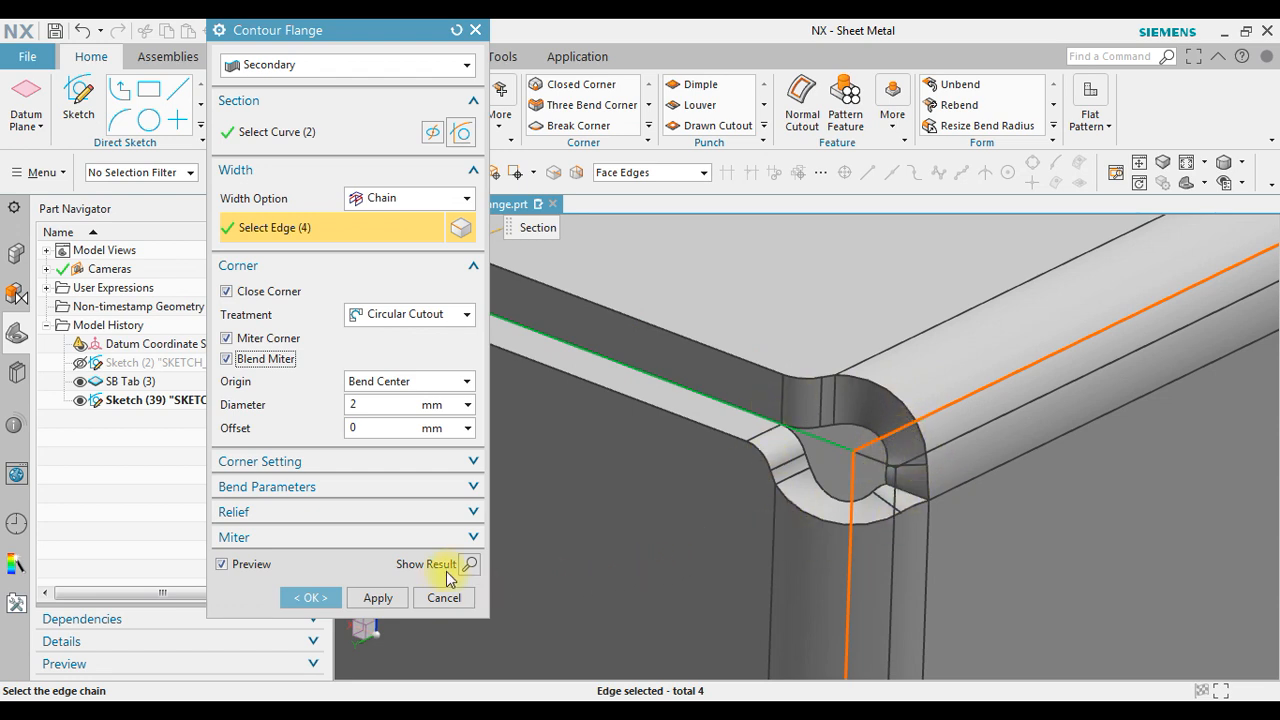
Step: Enter 3 mm as the circular cutout diameter
left_click(395, 404)
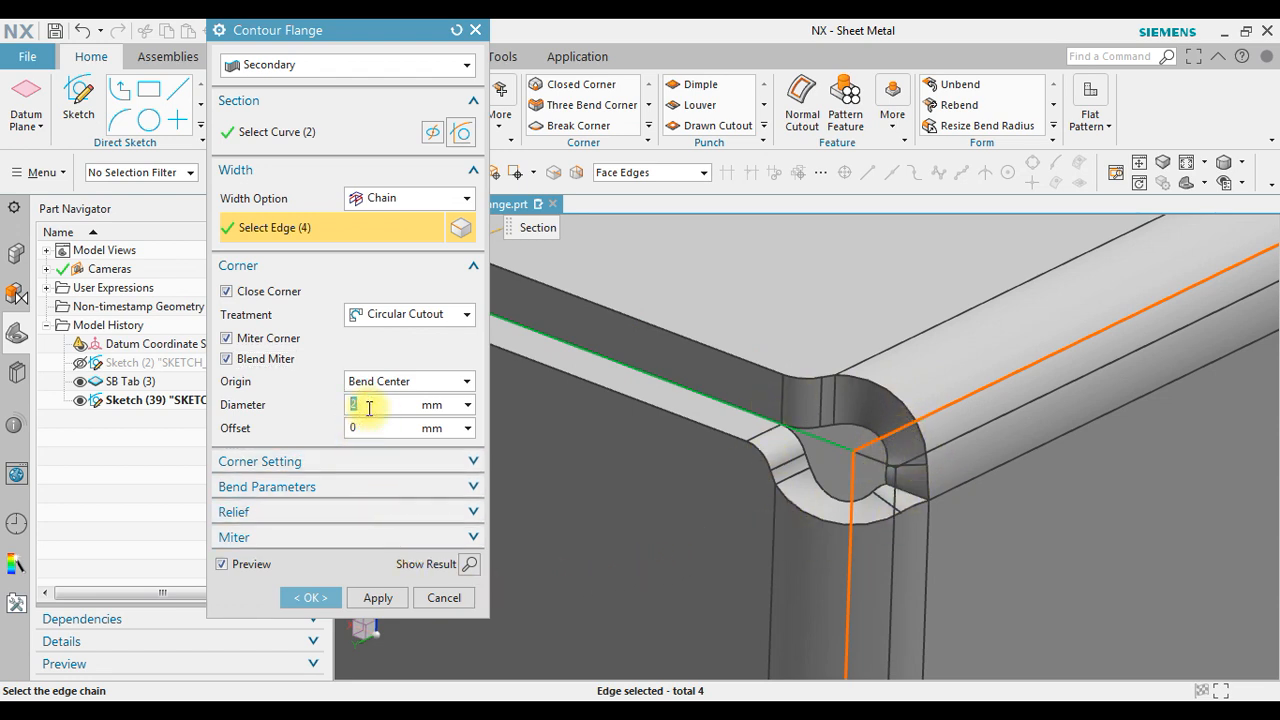
type("3")
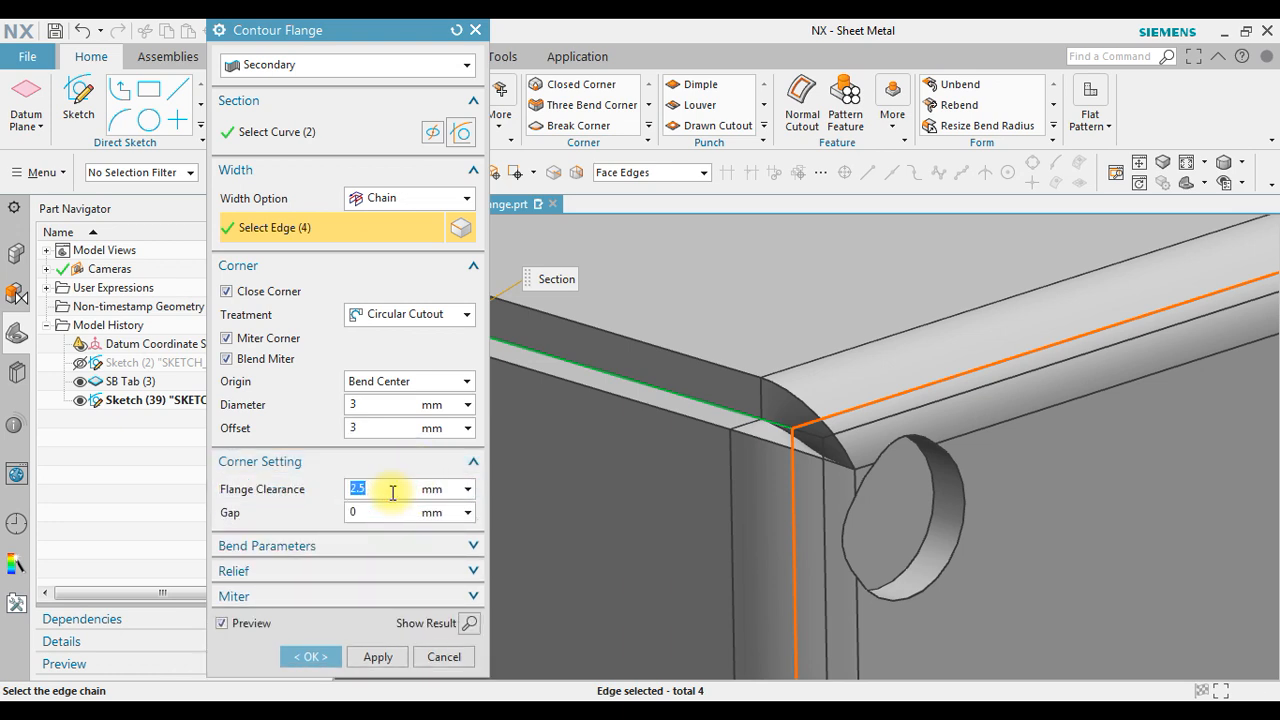
Step: Set the corner flange clearance to 3 mm and the gap to 3 mm
type("3")
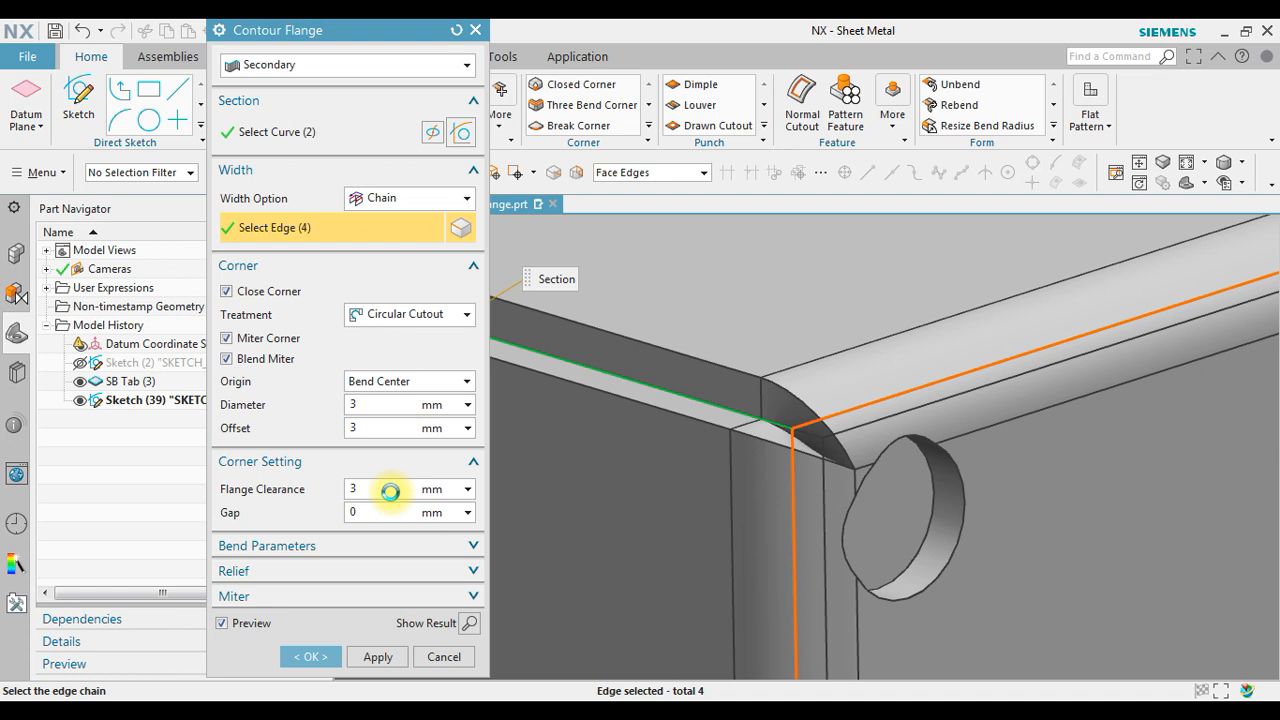
left_click(390, 489)
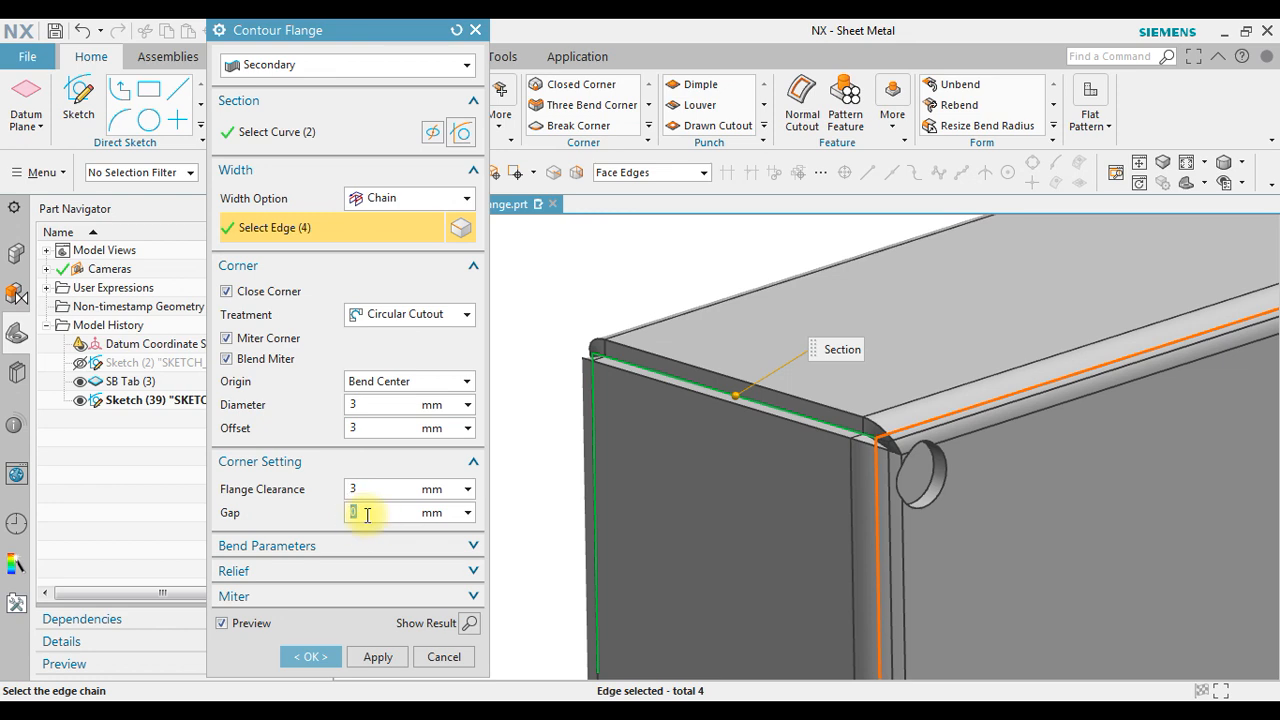
type("3")
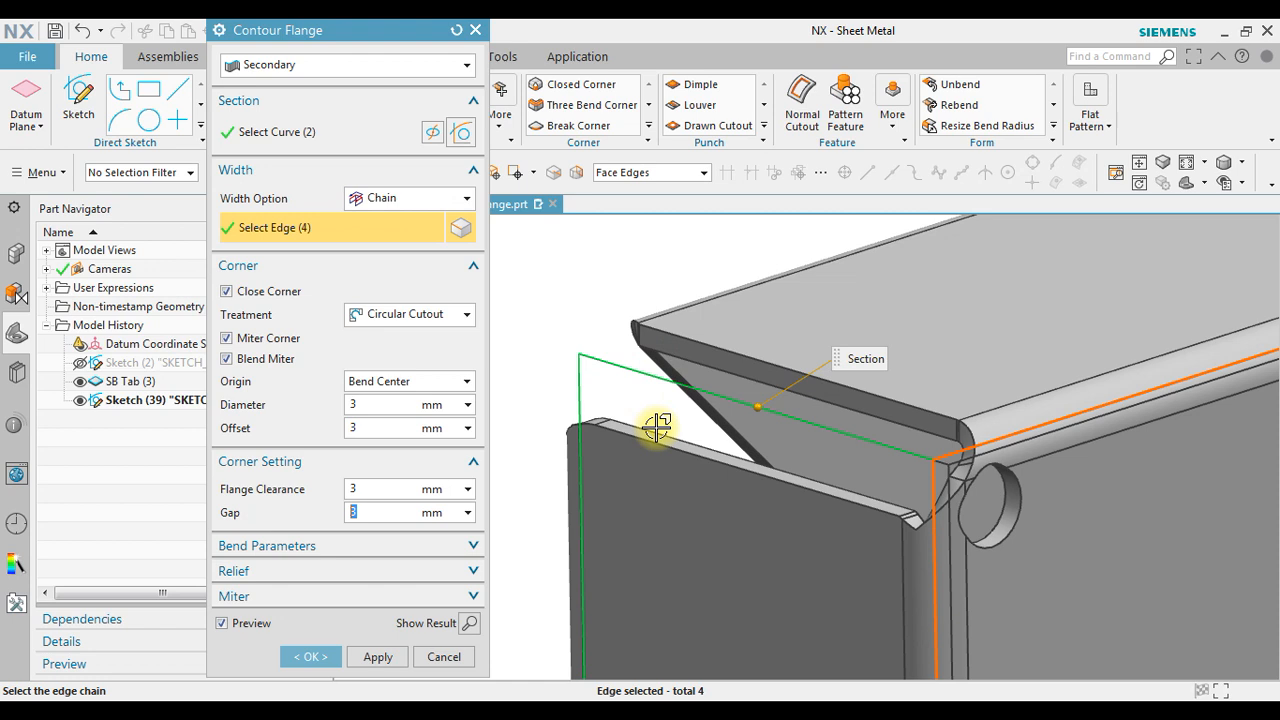
mouse_move(875, 490)
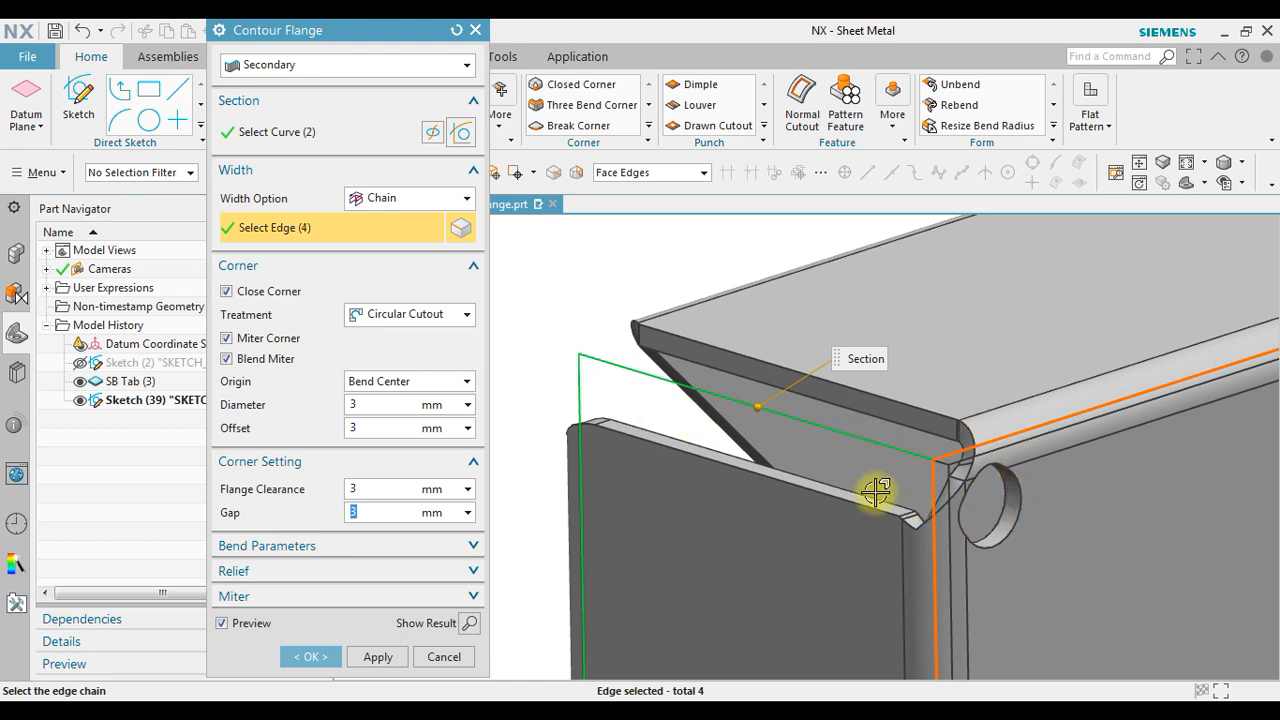
mouse_move(667, 391)
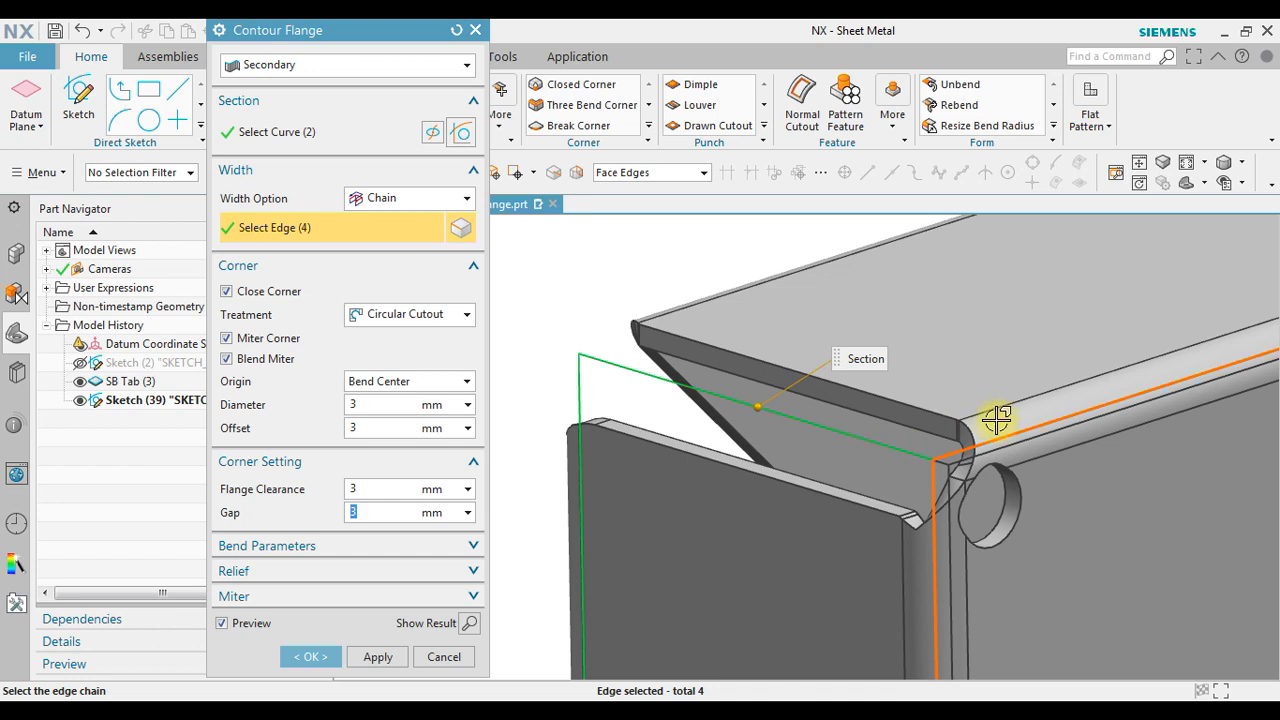
mouse_move(778, 445)
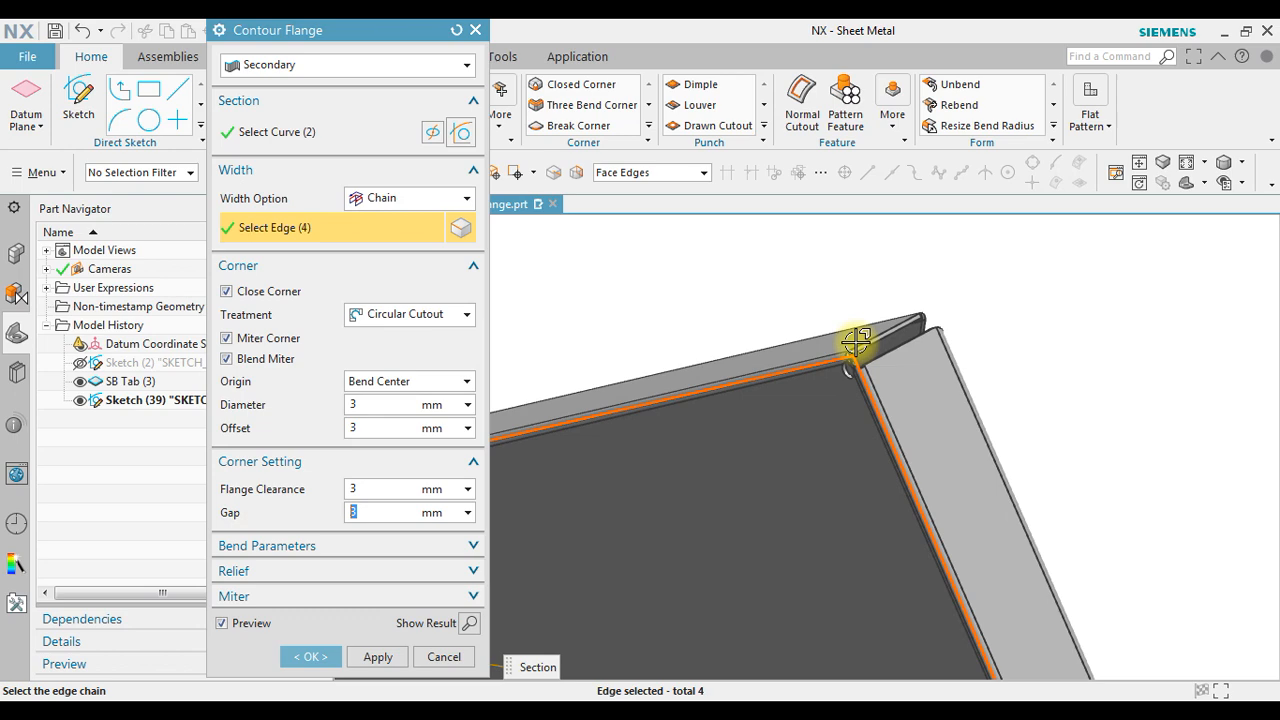
left_click_drag(855, 345, 830, 500)
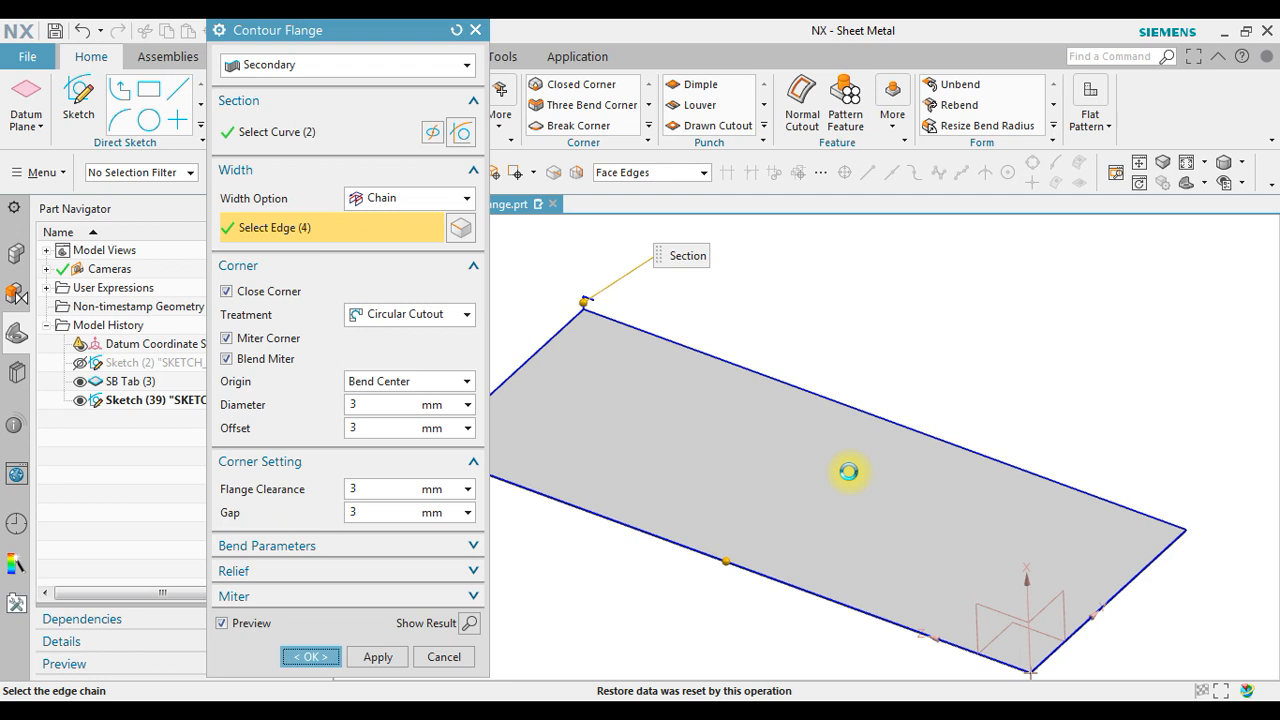
Step: Confirm the Contour Flange dialog and orbit to inspect the mitered corner
left_click(308, 656)
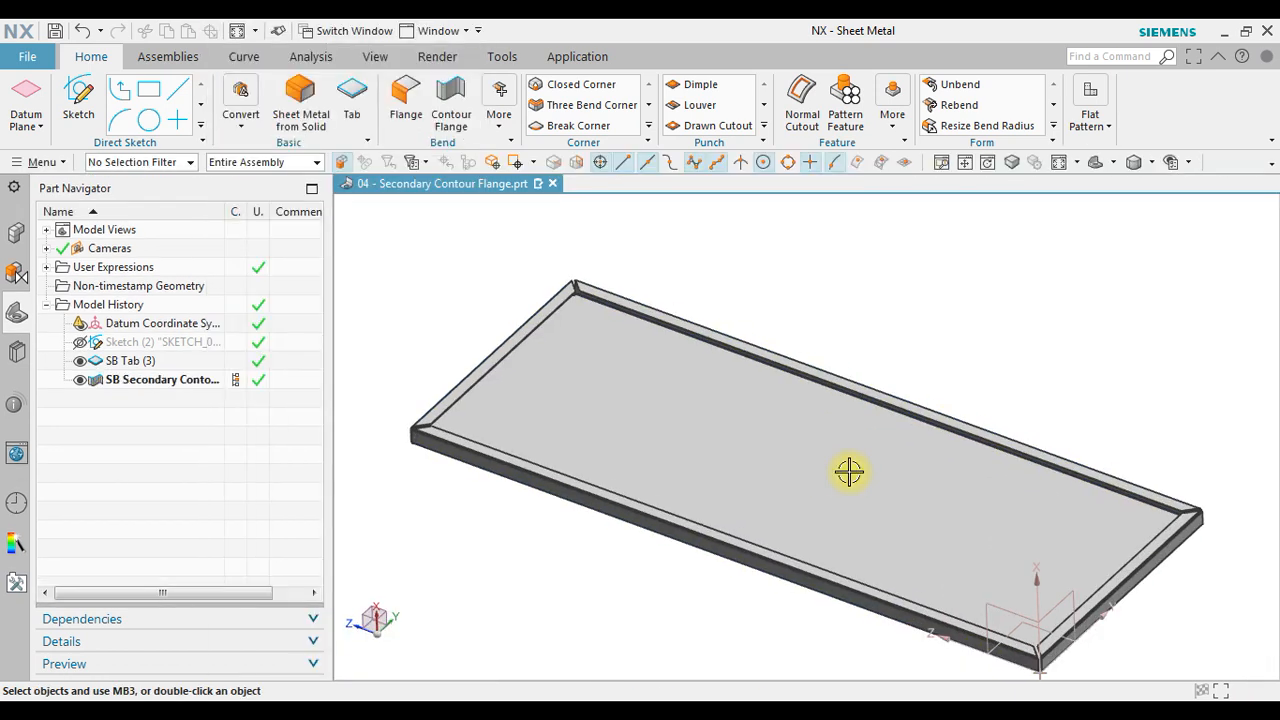
mouse_move(910, 464)
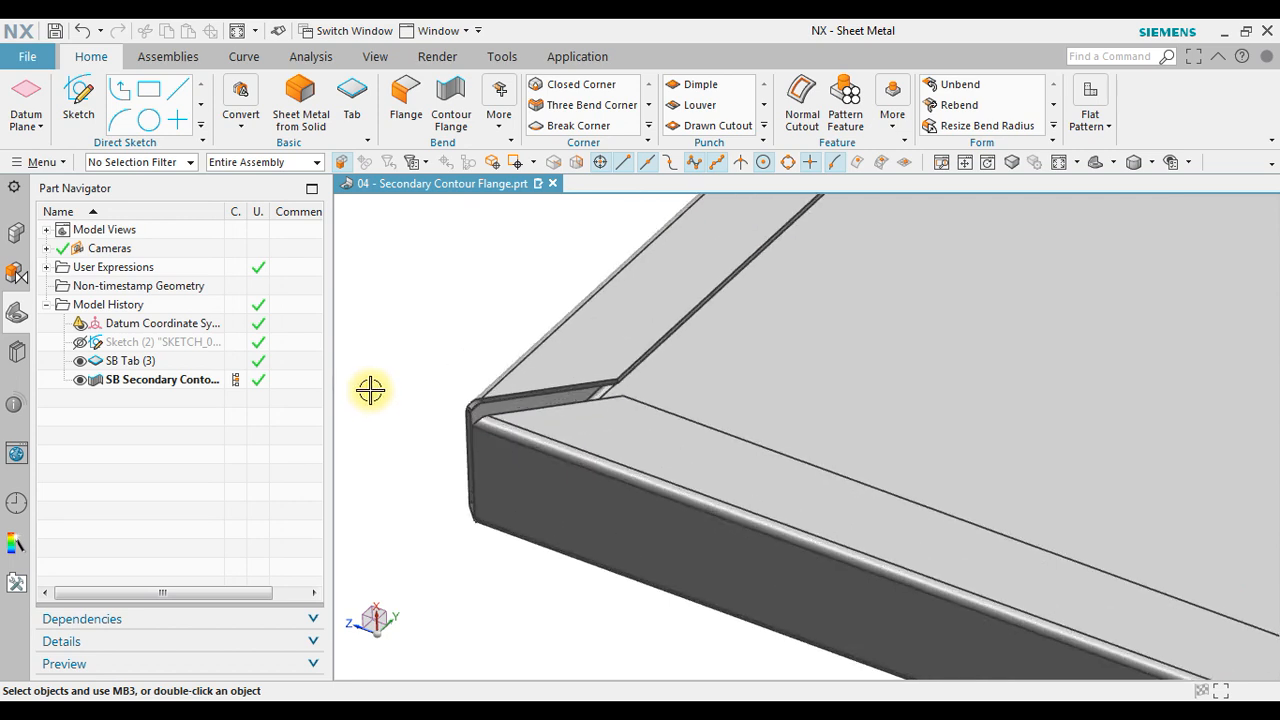
mouse_move(450, 102)
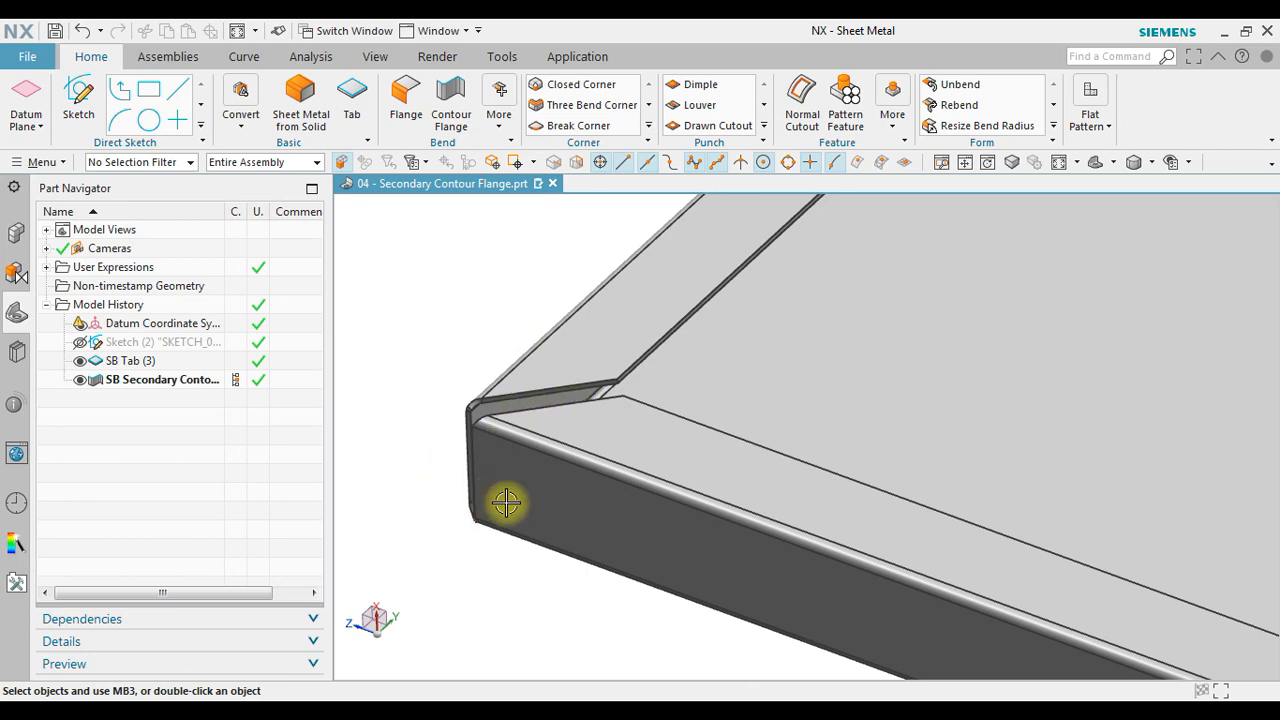
left_click_drag(505, 503, 537, 490)
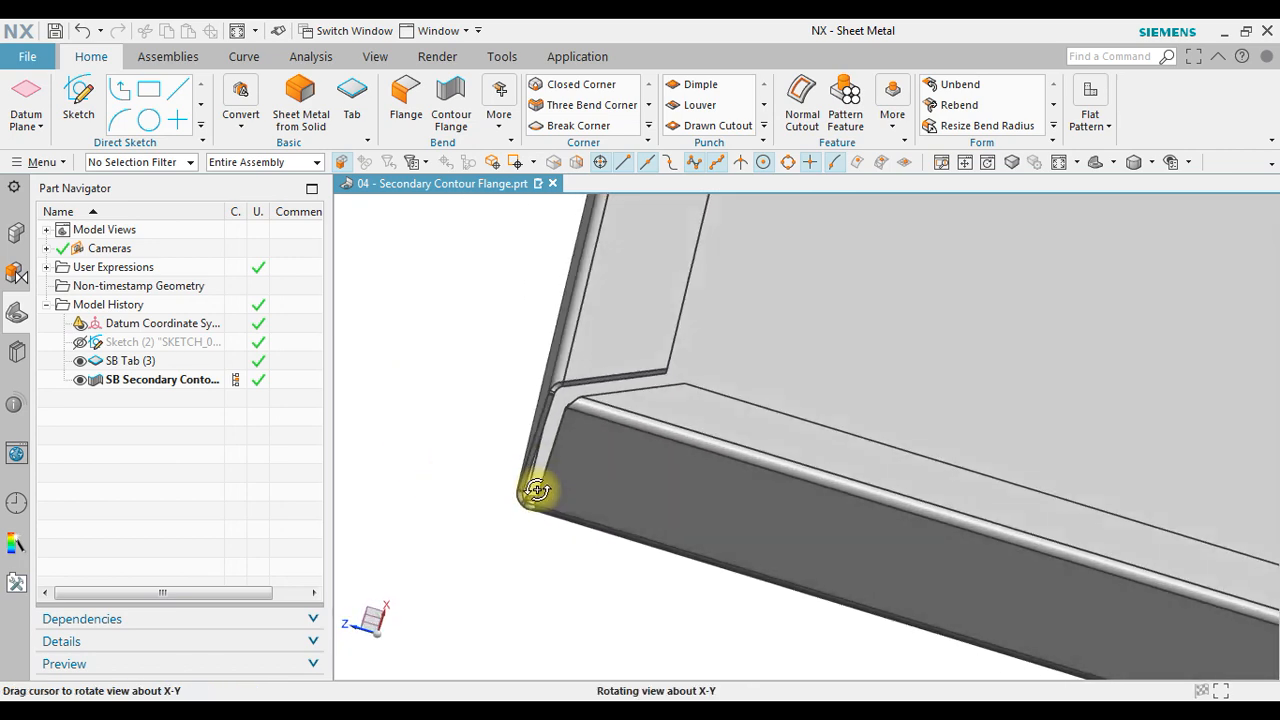
left_click_drag(538, 490, 548, 499)
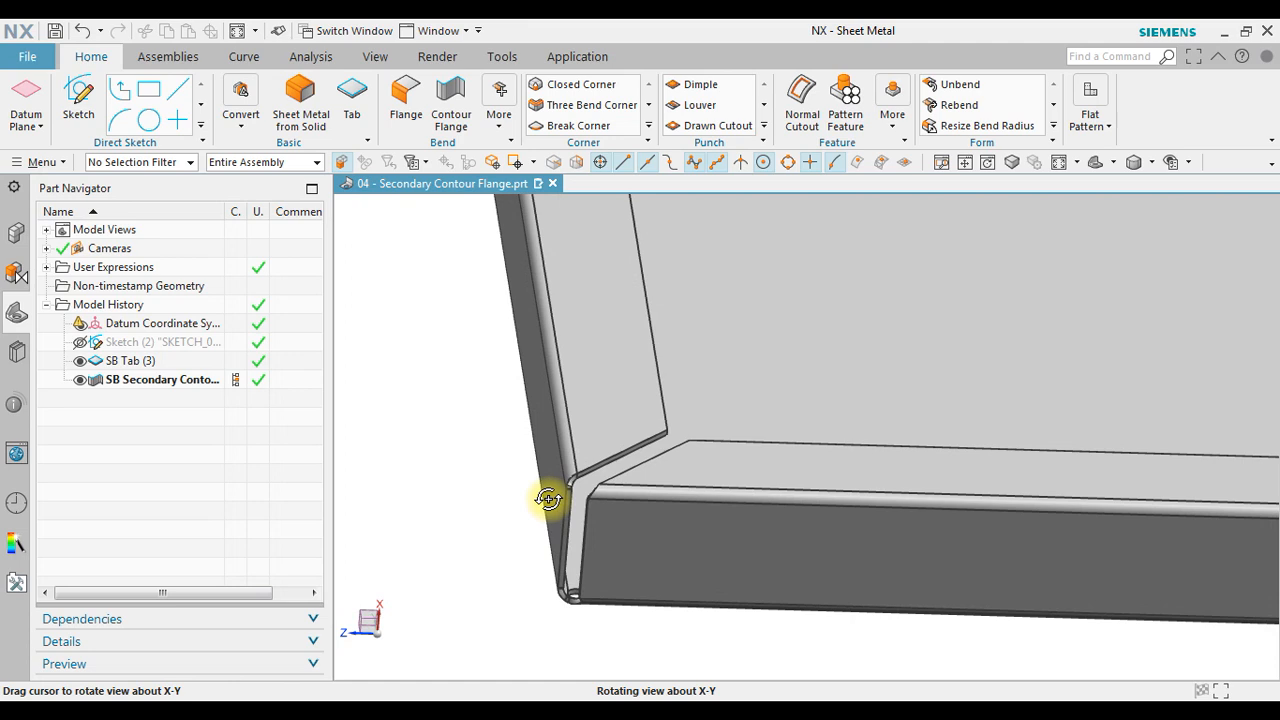